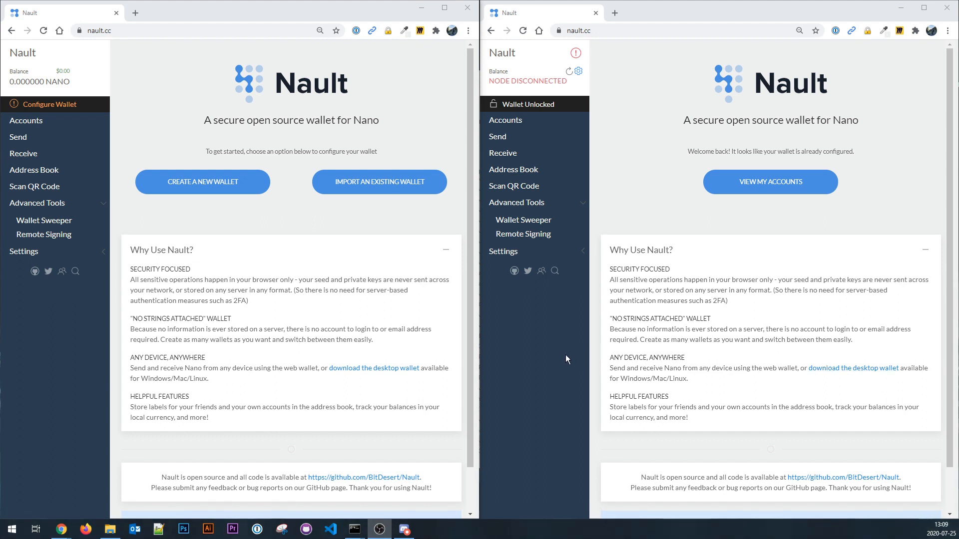
mouse_move(553, 348)
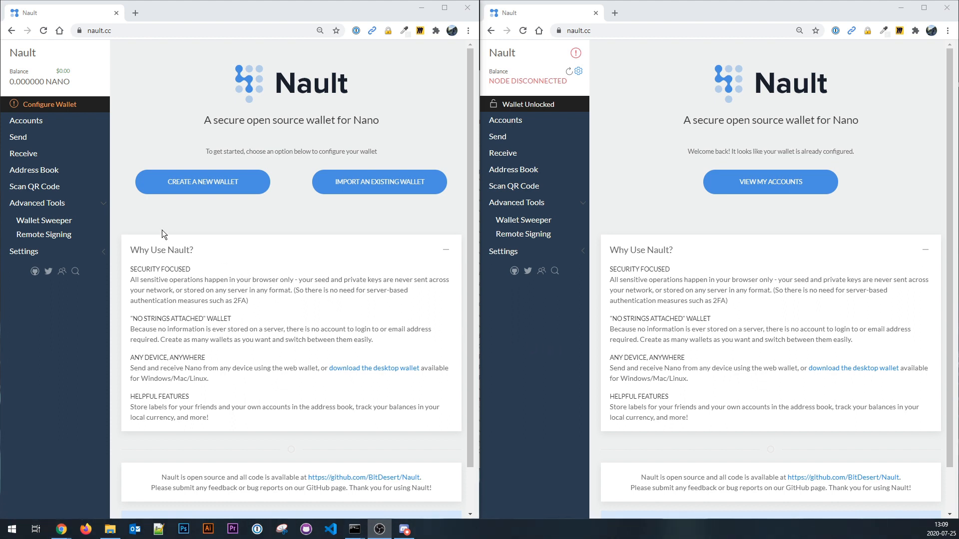
mouse_move(172, 219)
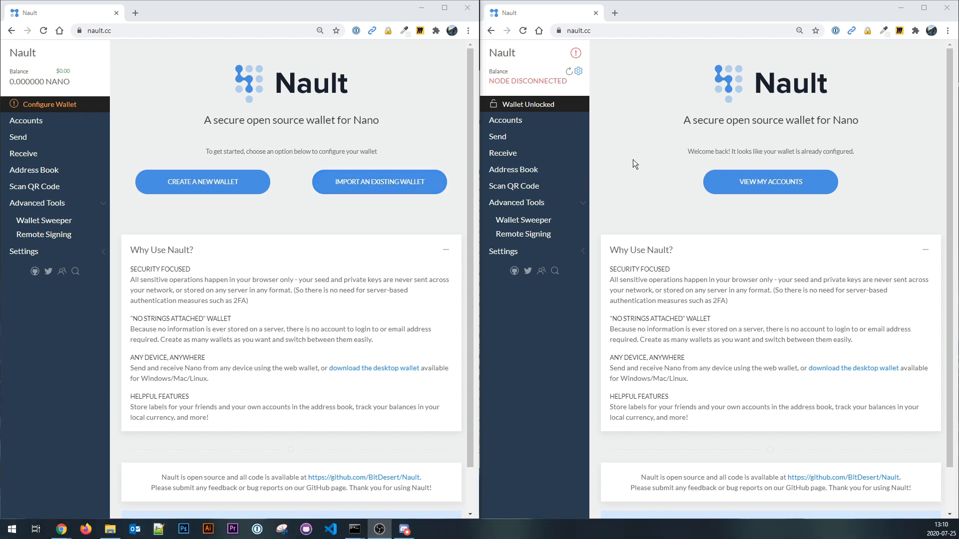
mouse_move(616, 125)
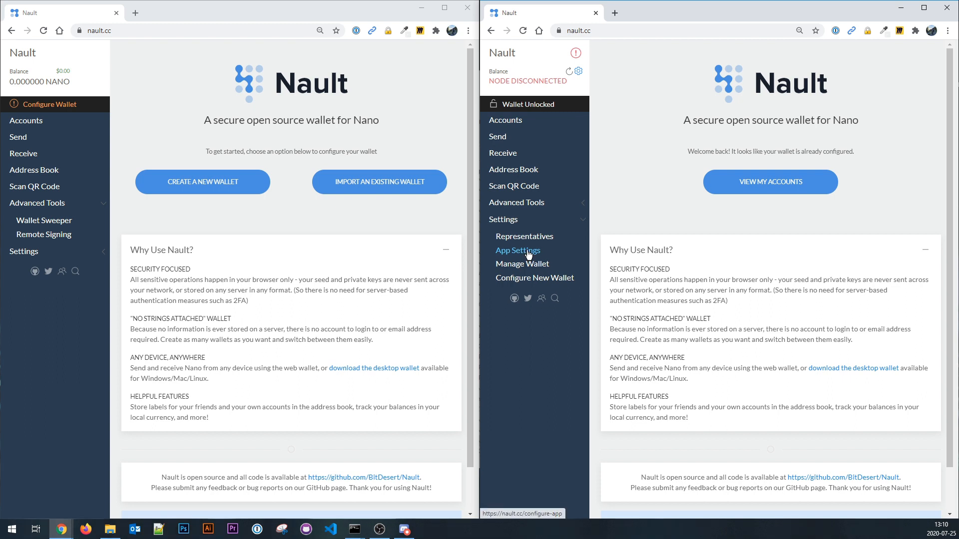
click(517, 250)
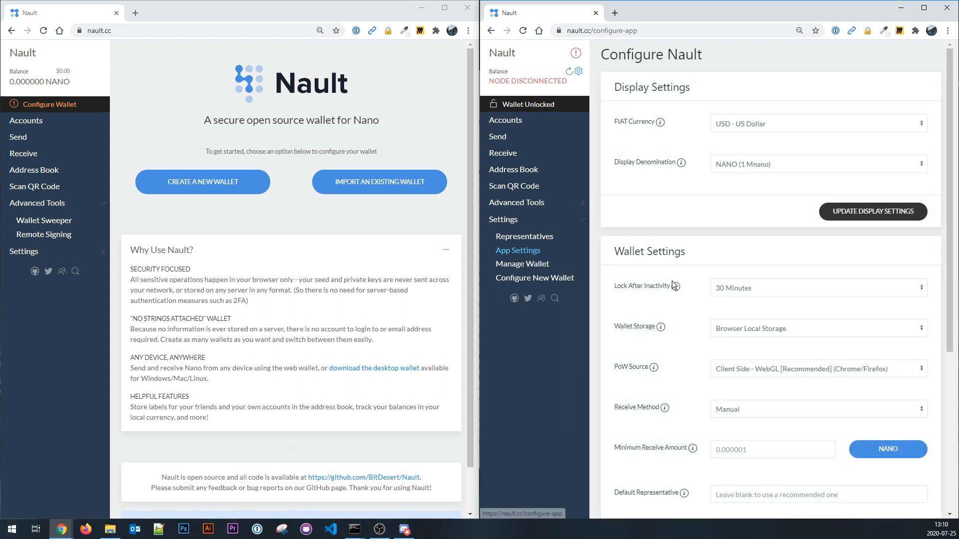
scroll(down, 3)
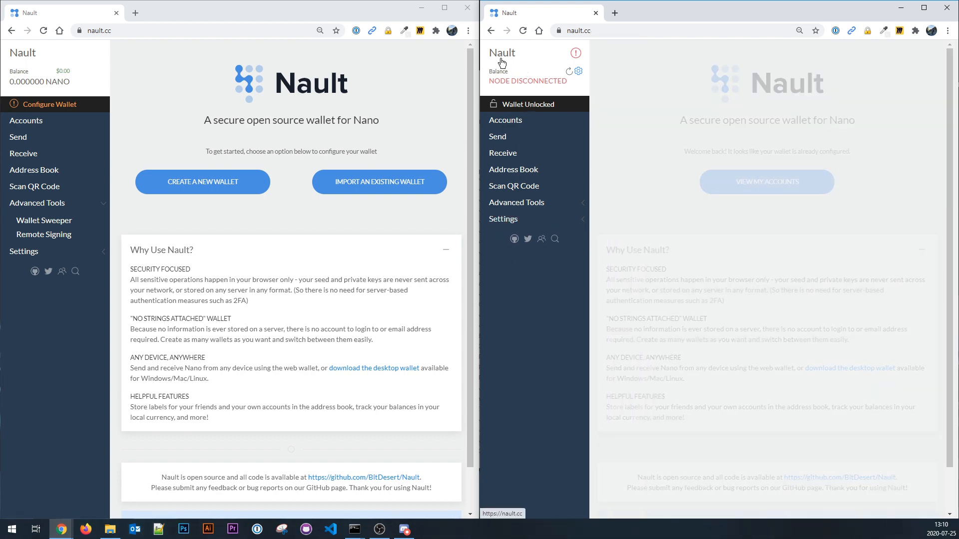
- Open the Remote Signing page from Advanced Tools in the left Nault window
click(44, 235)
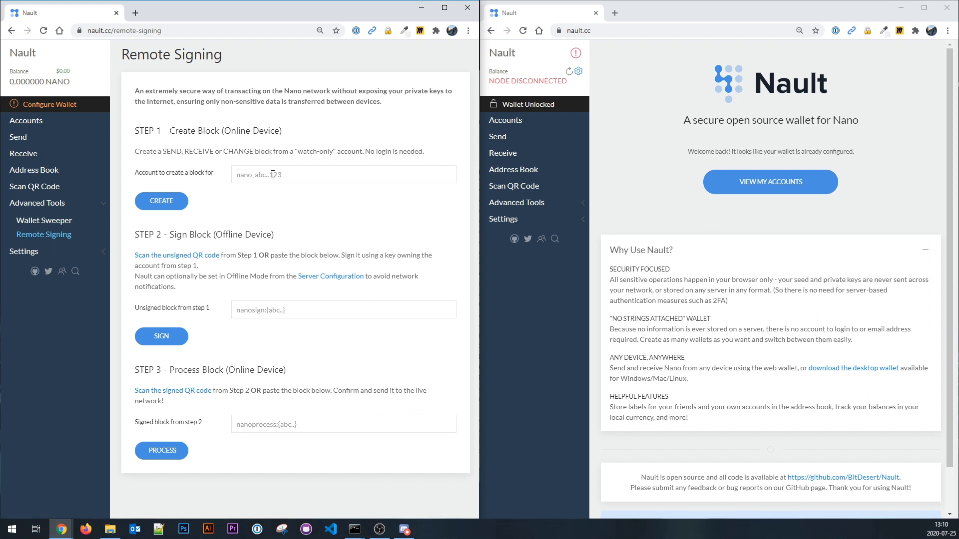
mouse_move(505, 120)
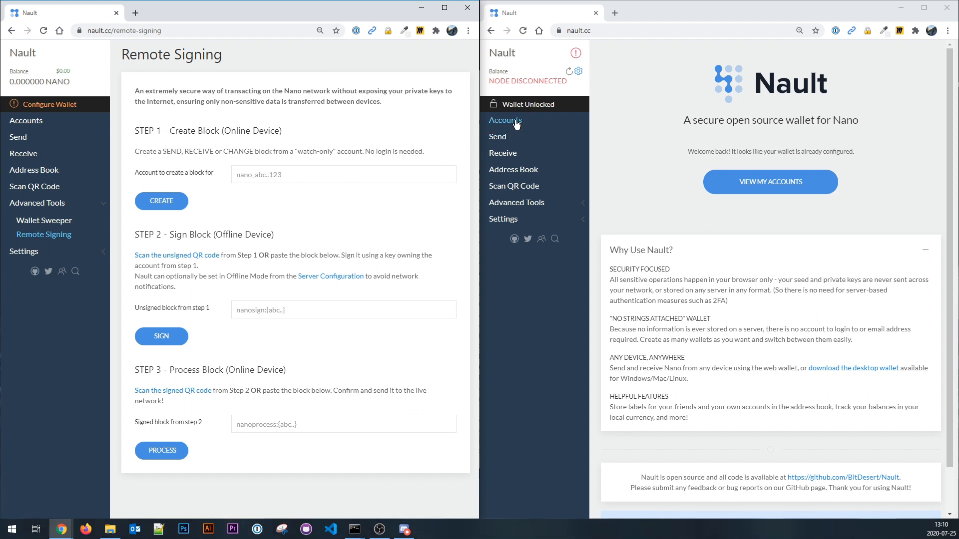
- Copy the account address from the right wallet's Accounts list and enable its remote signing
click(505, 120)
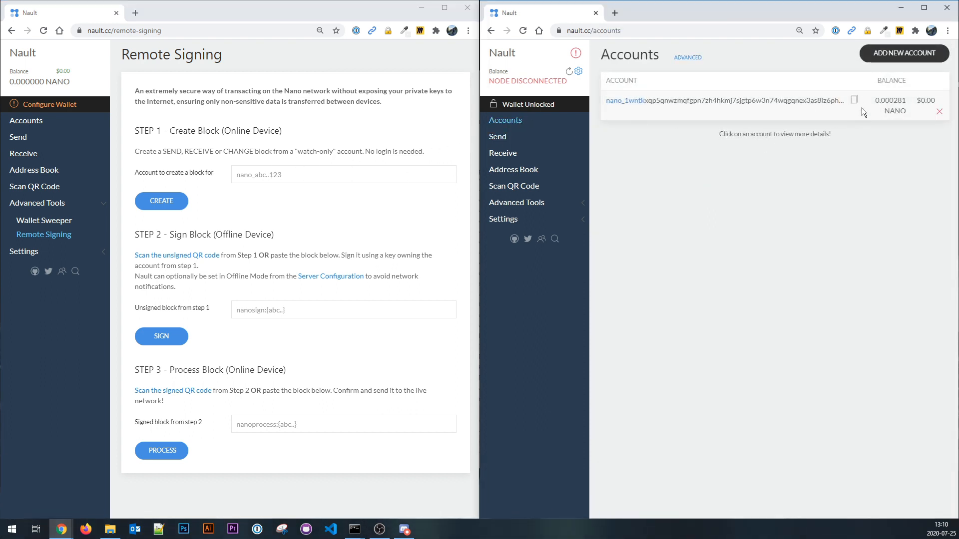
click(854, 99)
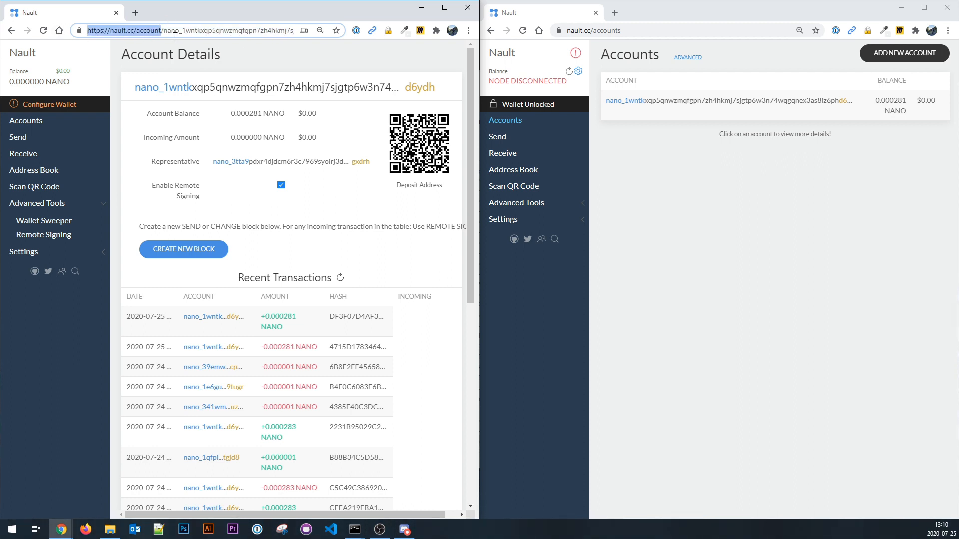
mouse_move(224, 183)
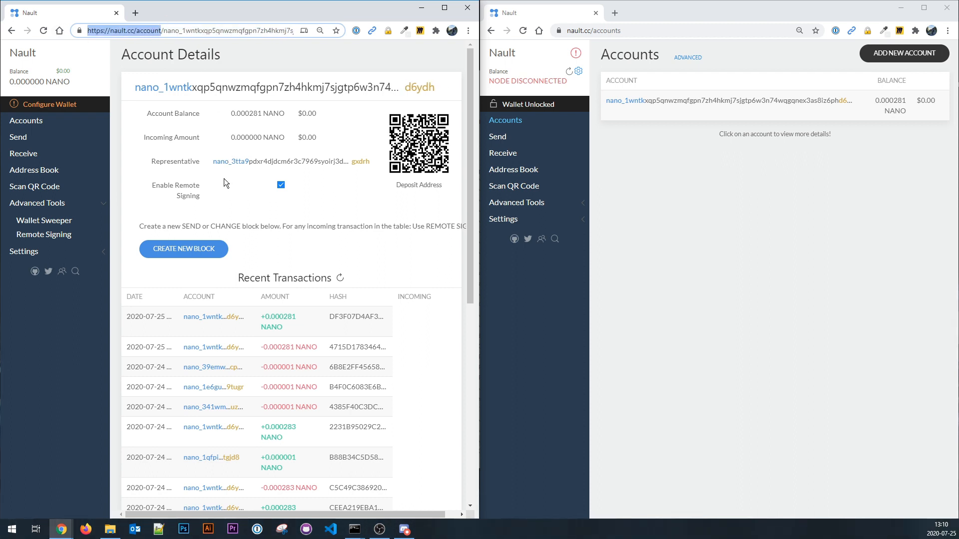
mouse_move(177, 196)
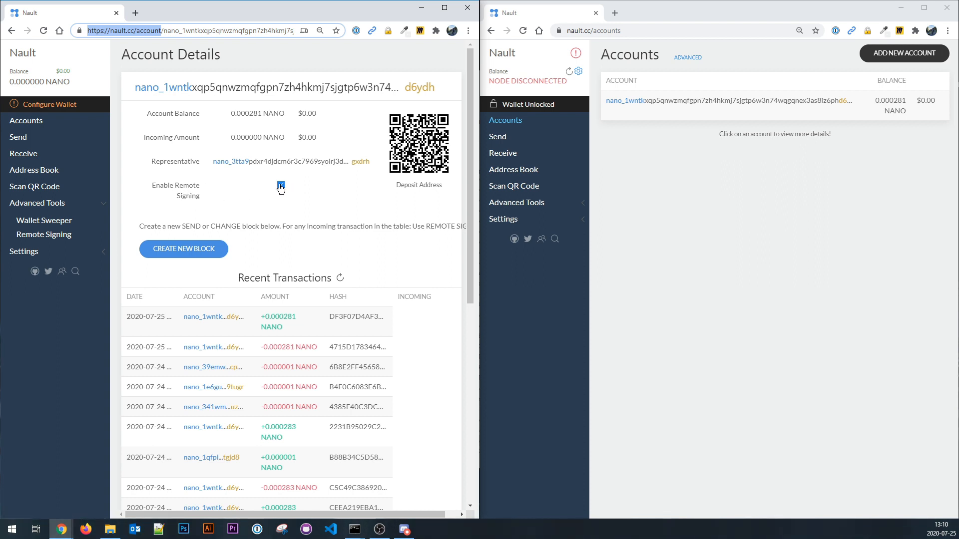
click(280, 185)
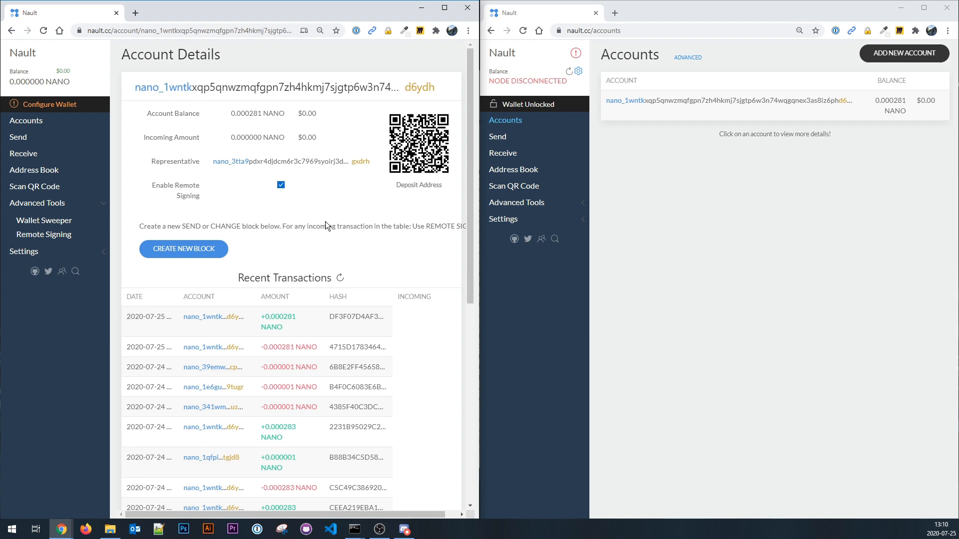
mouse_move(205, 224)
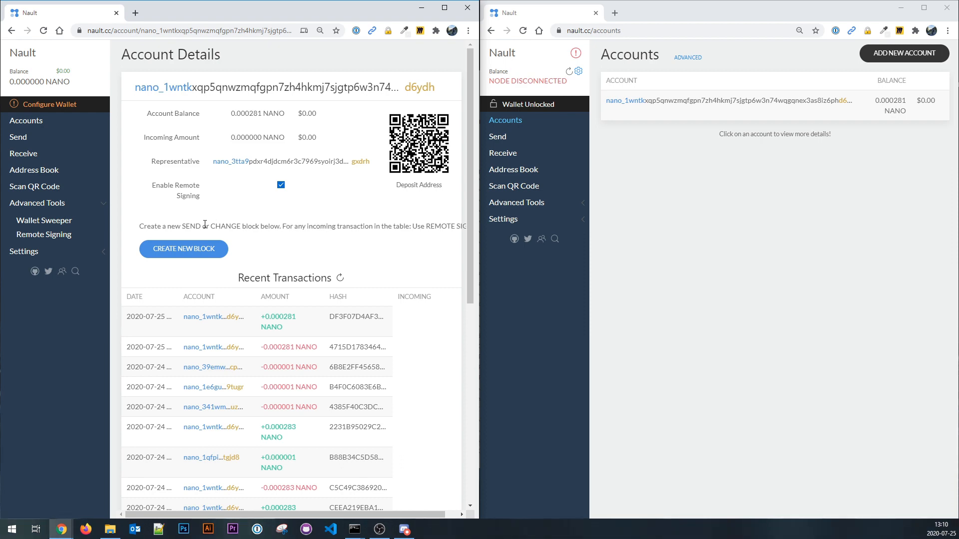
- Generate an unsigned 0.0001 NANO send block to nano_1wntkx…6ydh as a QR code
click(182, 248)
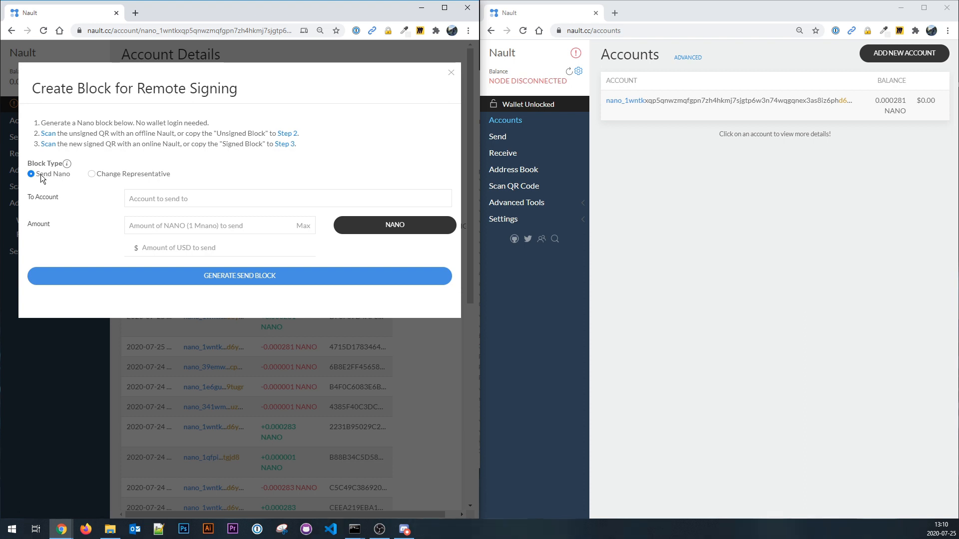
click(91, 174)
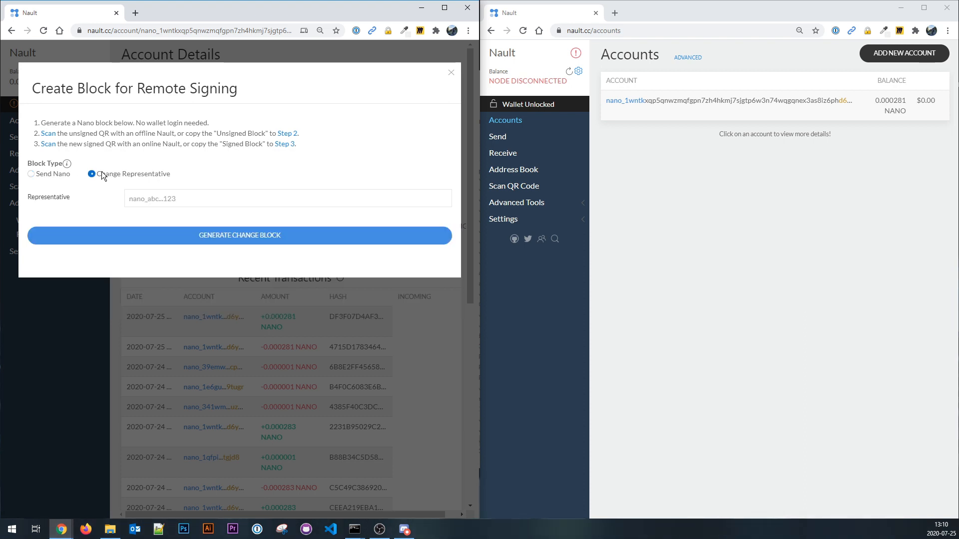
click(30, 174)
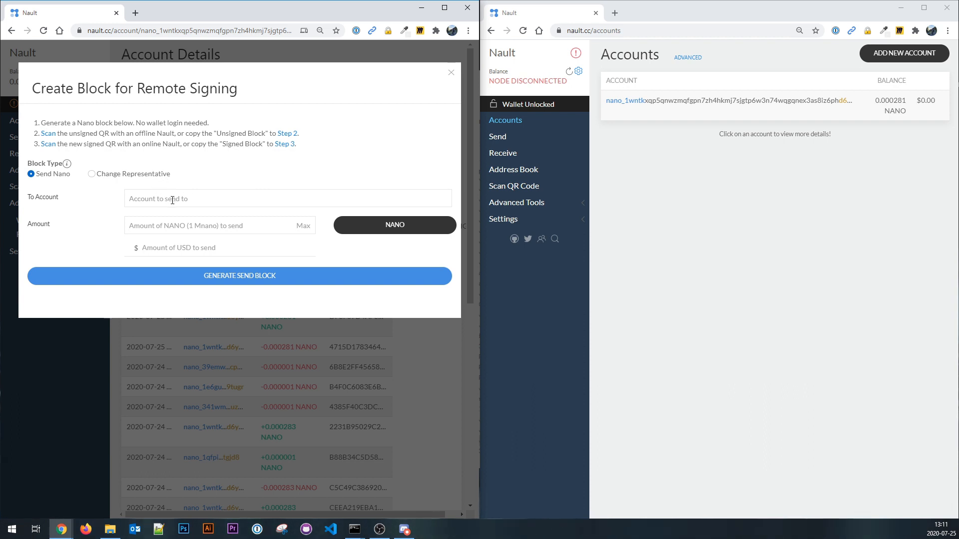
text(nano_1wntkxqp5qnwzmqfgpn7zh4hkmj7sjgtp6w3n74wqgqnex3as8iz6phd6ydh)
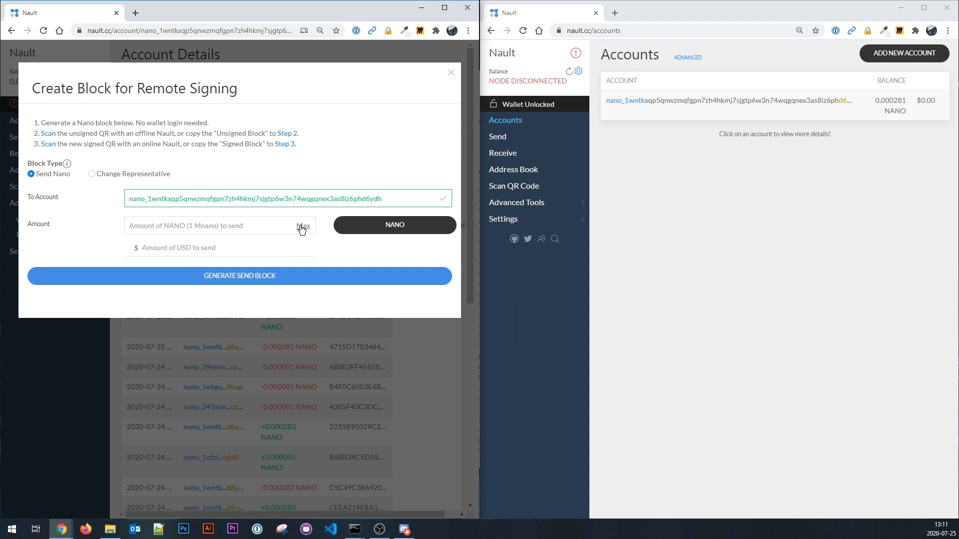
click(302, 225)
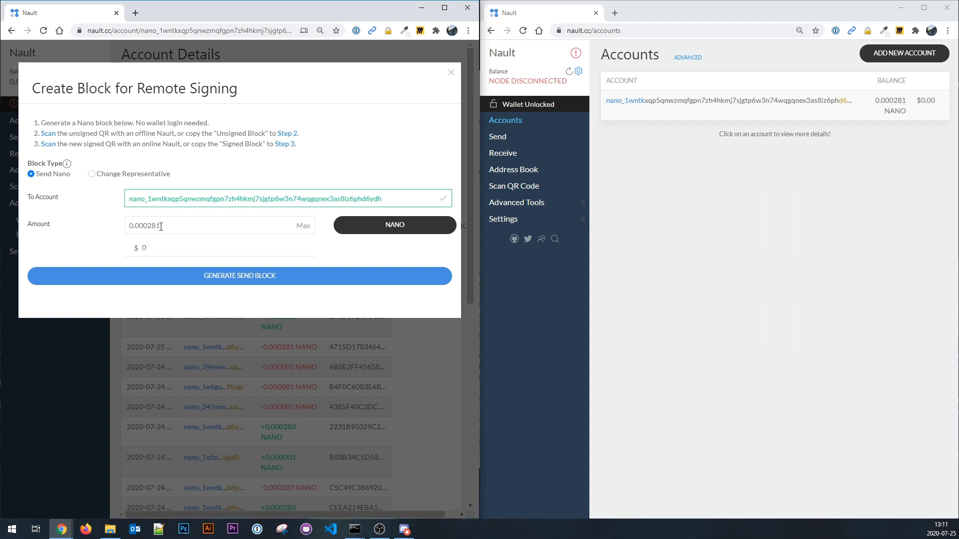
double_click(143, 225)
text(0.0001)
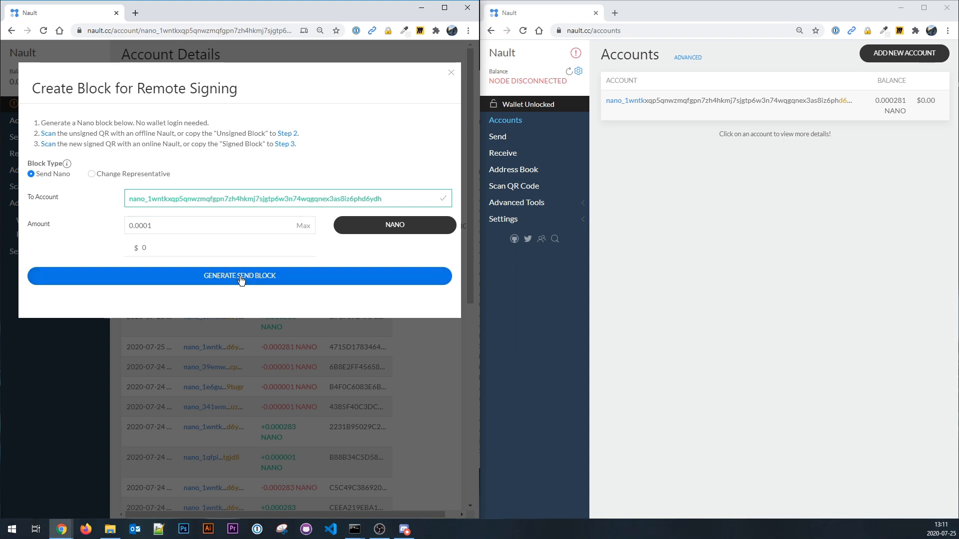
click(239, 276)
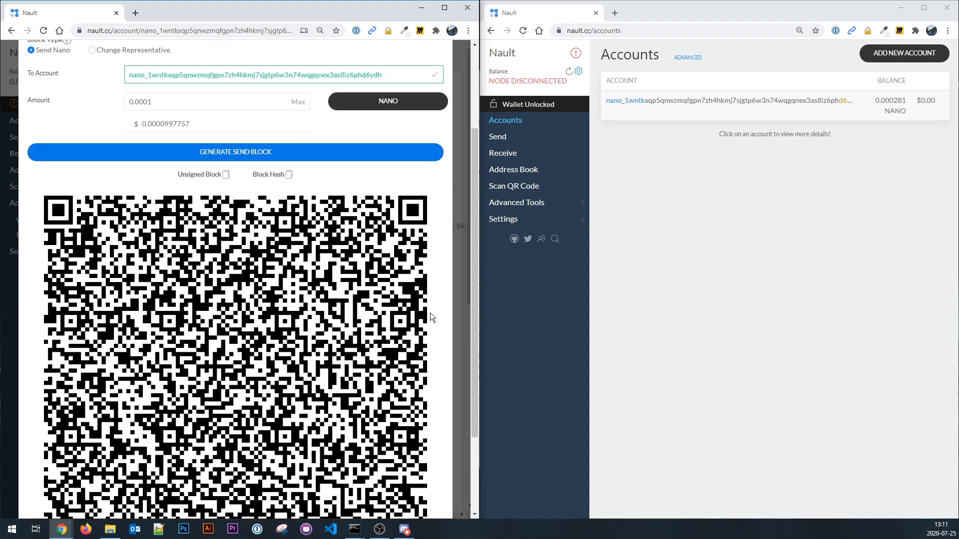
- Scroll down to bring the unsigned send block's QR code fully into view
scroll(down, 3)
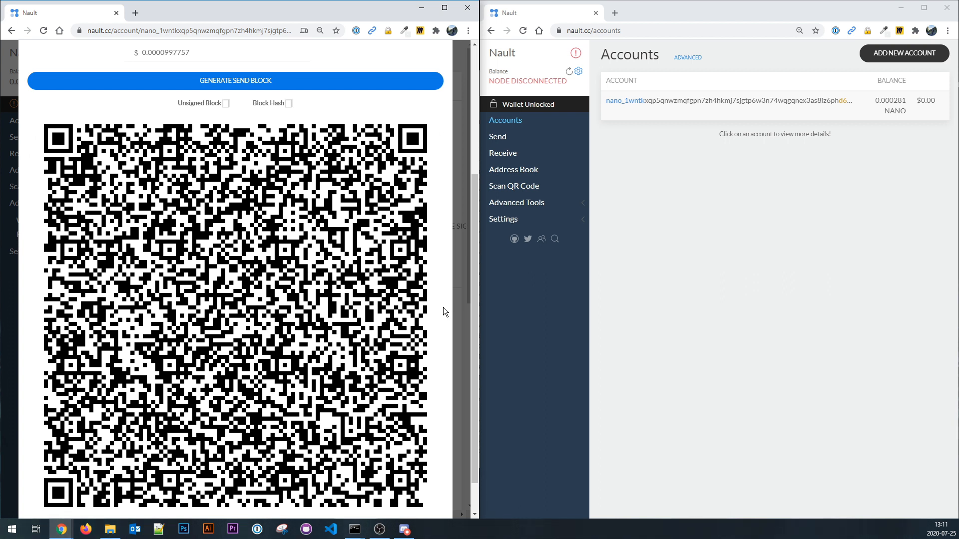
mouse_move(409, 302)
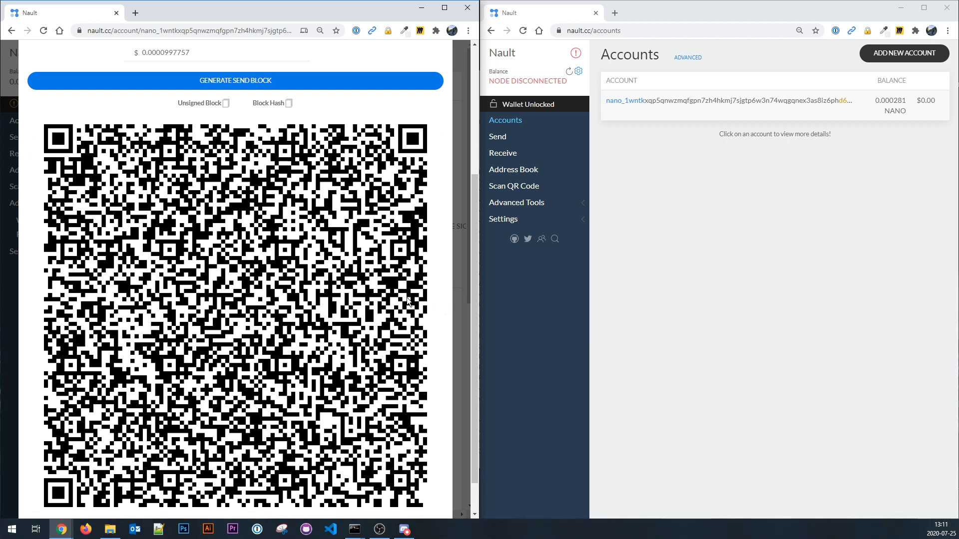
mouse_move(728, 276)
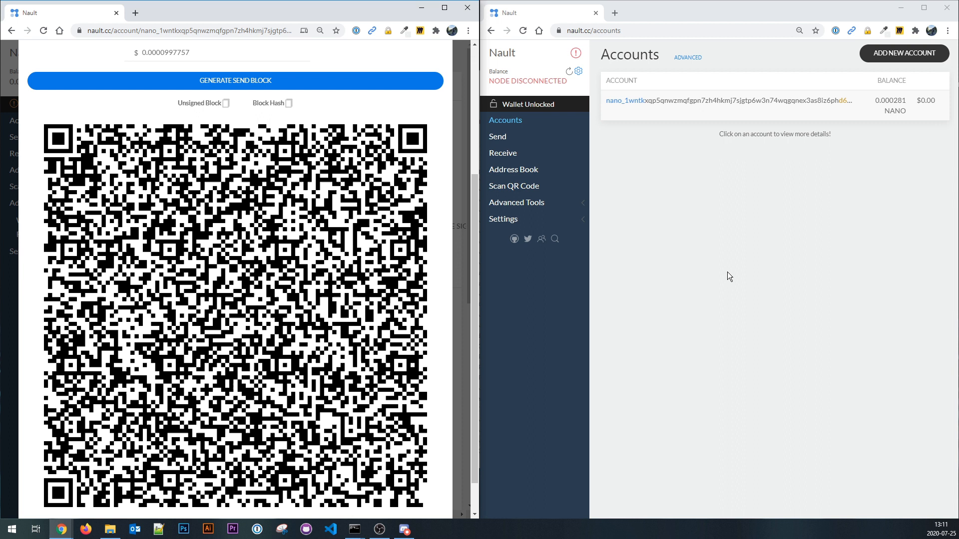
mouse_move(649, 270)
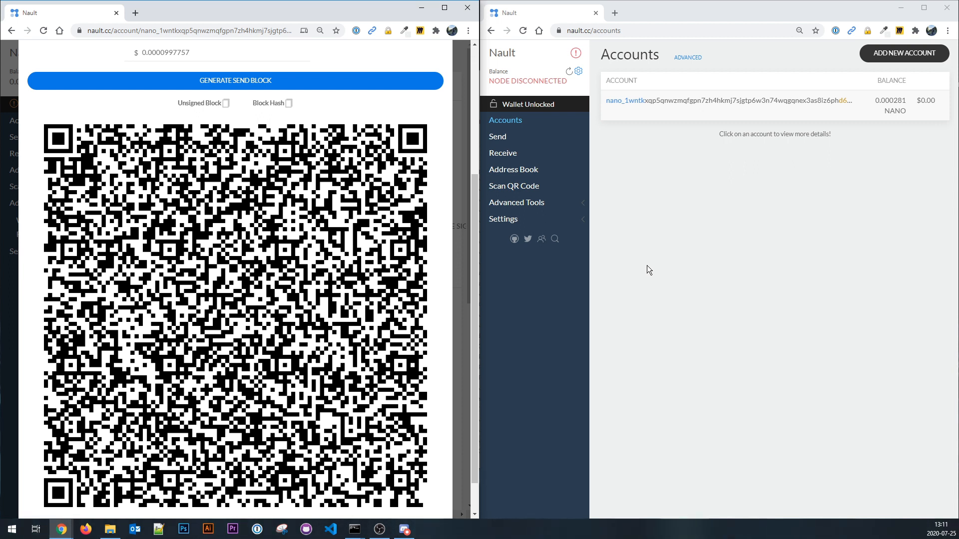
mouse_move(725, 264)
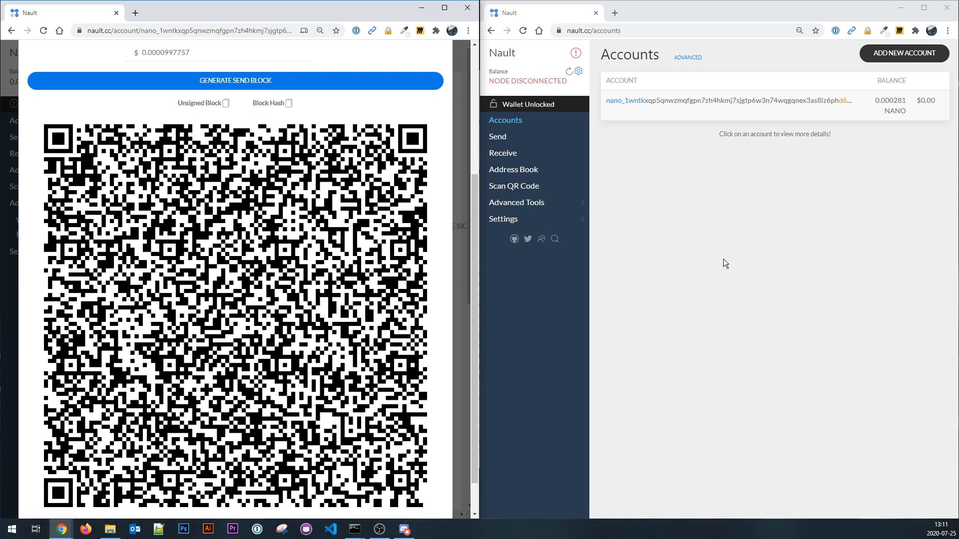
mouse_move(514, 186)
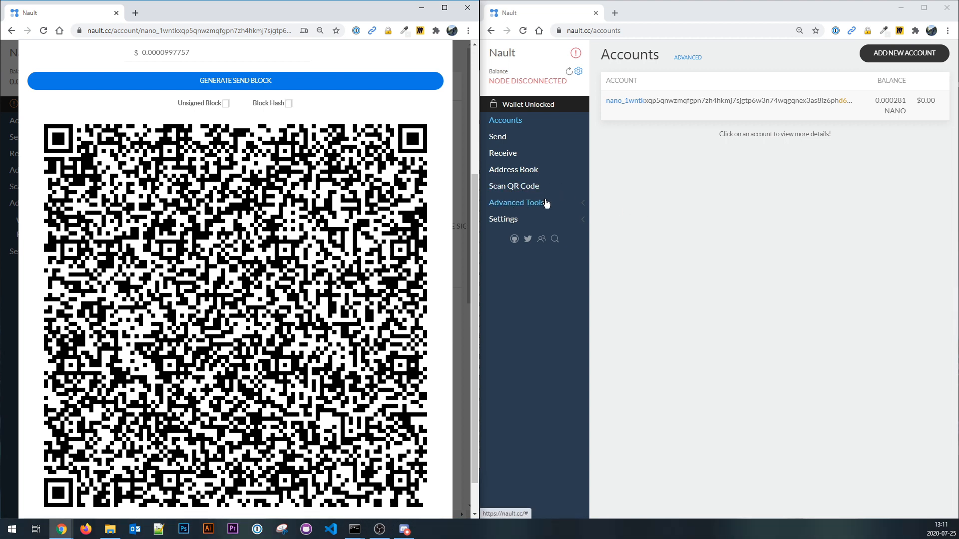
click(523, 234)
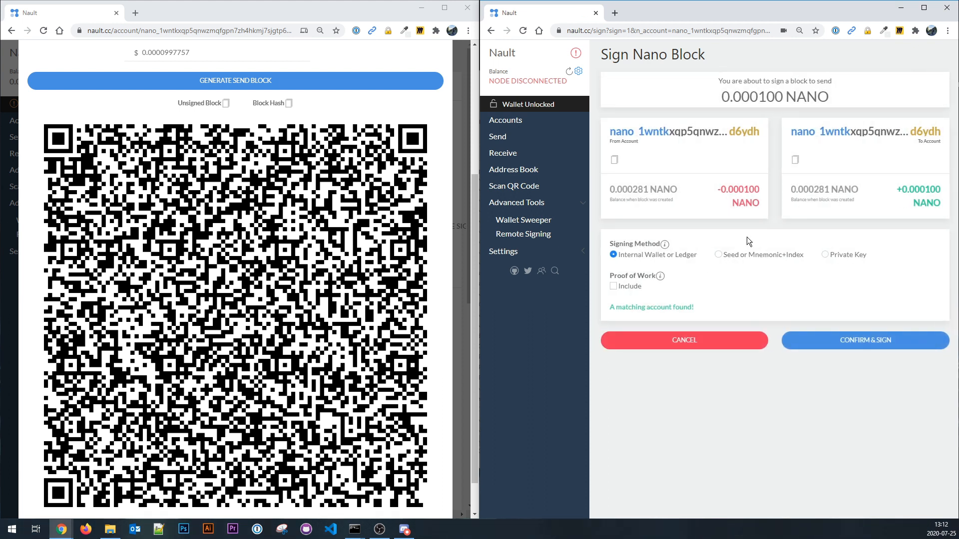
mouse_move(259, 258)
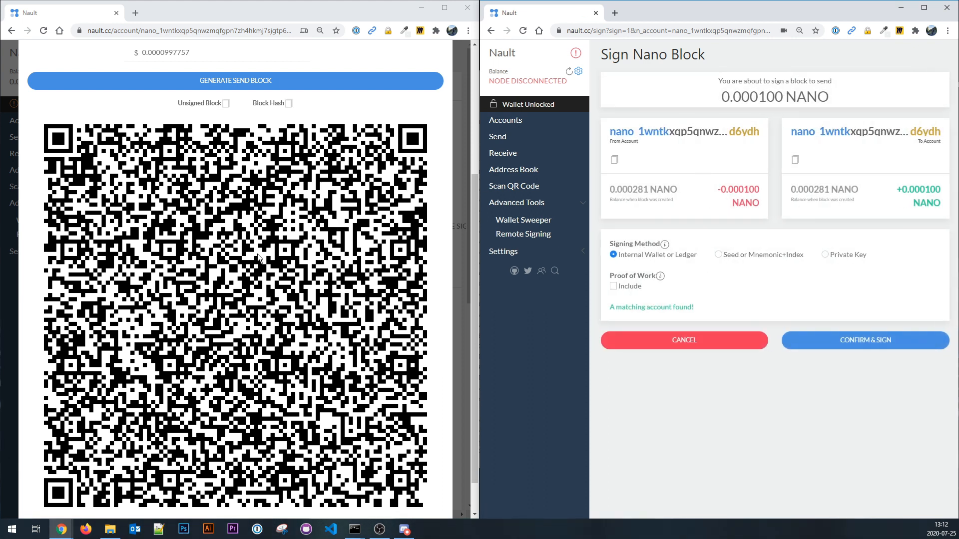
mouse_move(299, 281)
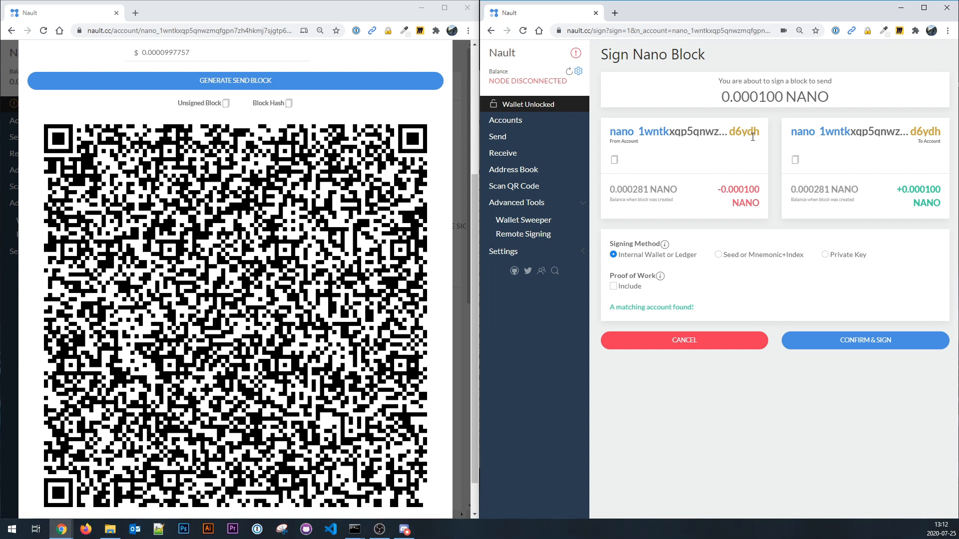
mouse_move(801, 97)
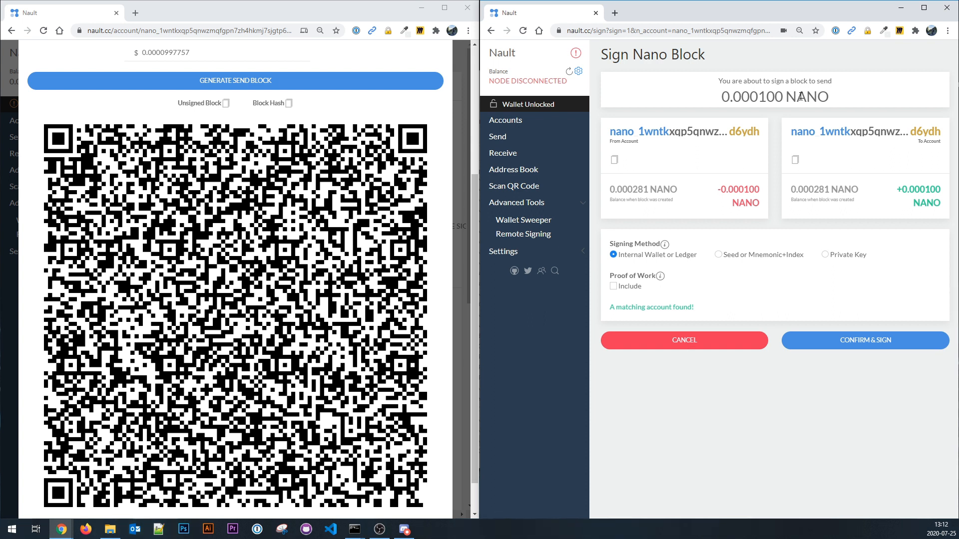
mouse_move(841, 243)
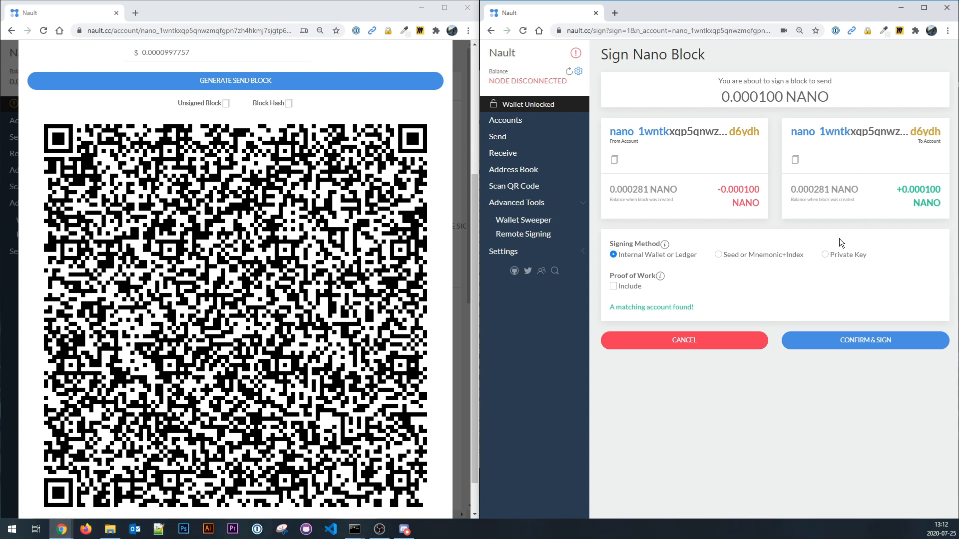
mouse_move(683, 242)
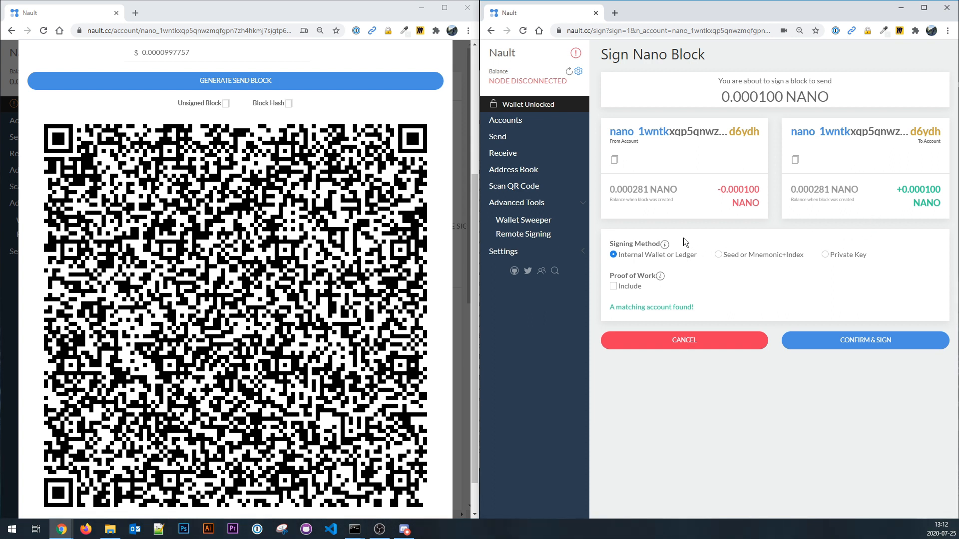
mouse_move(664, 261)
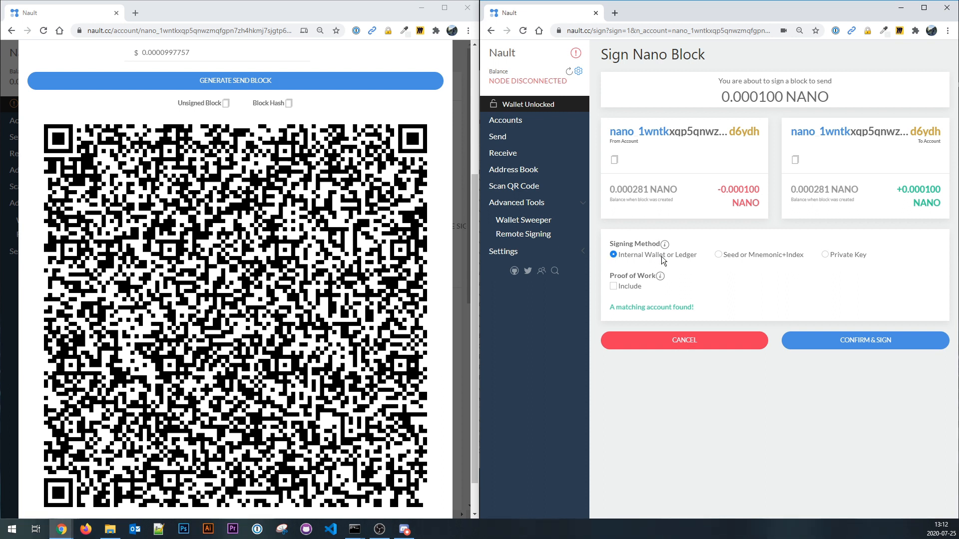
mouse_move(642, 260)
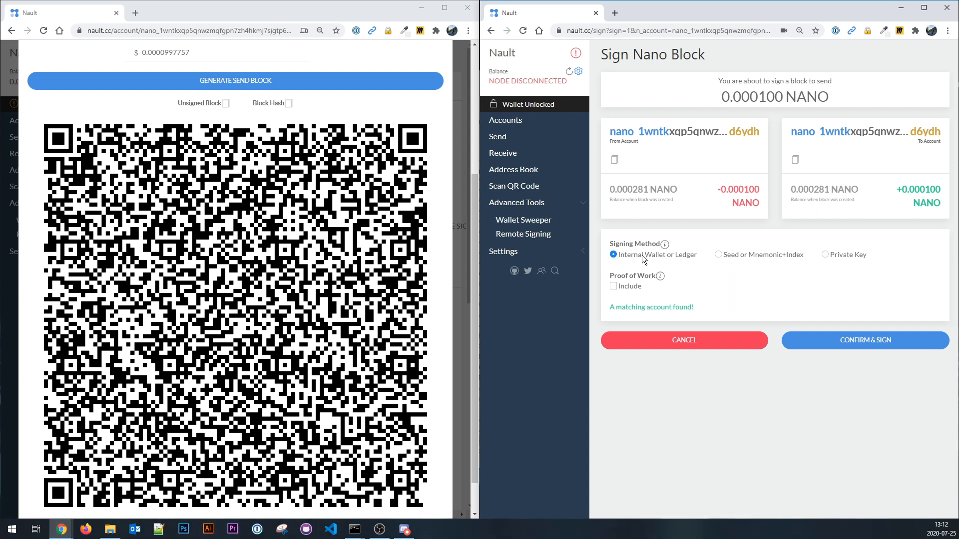
- Try Seed and Private Key signing, then use Internal Wallet with proof of work included
click(718, 254)
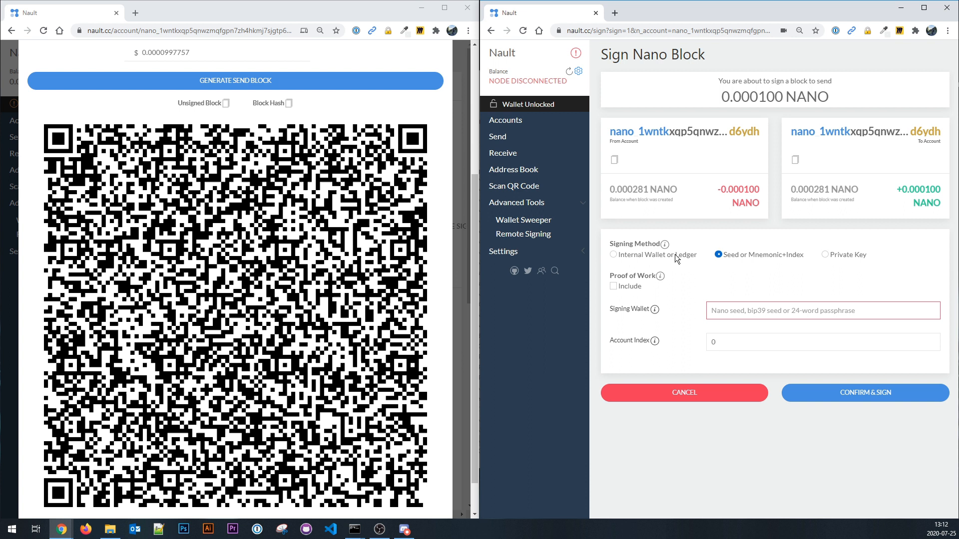
click(613, 254)
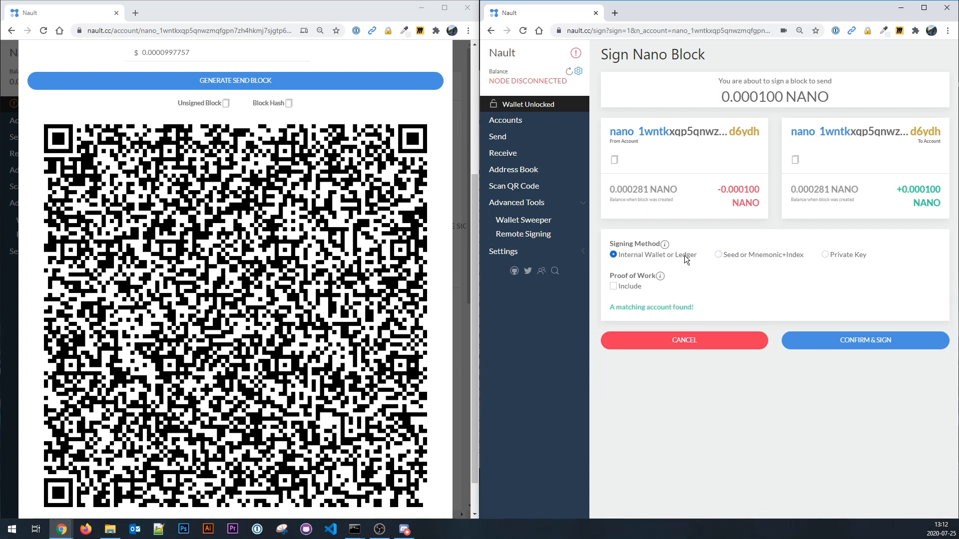
mouse_move(692, 258)
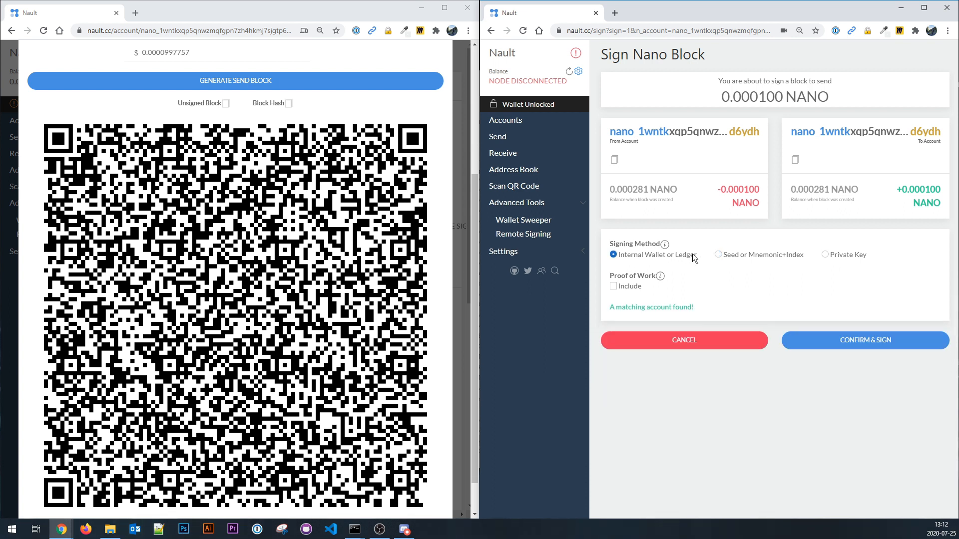
click(825, 254)
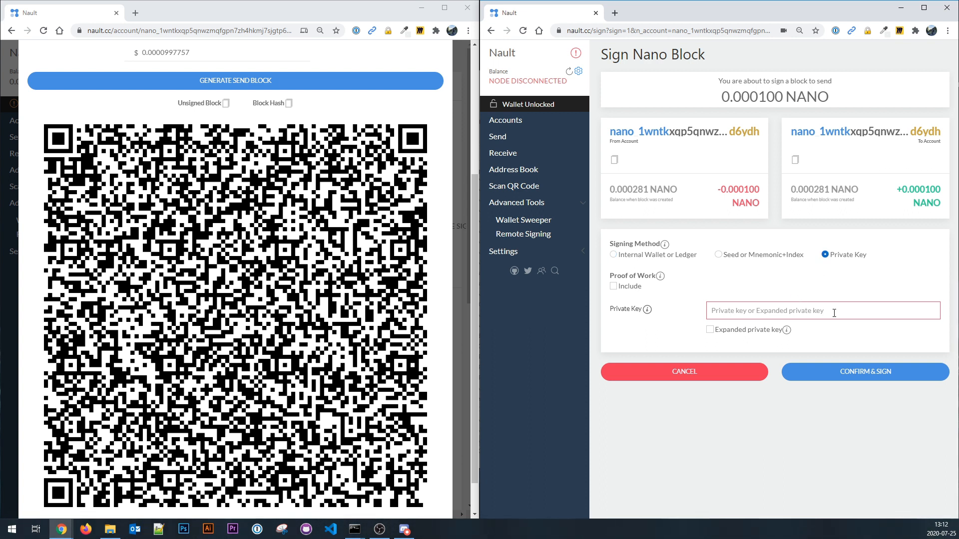
click(613, 255)
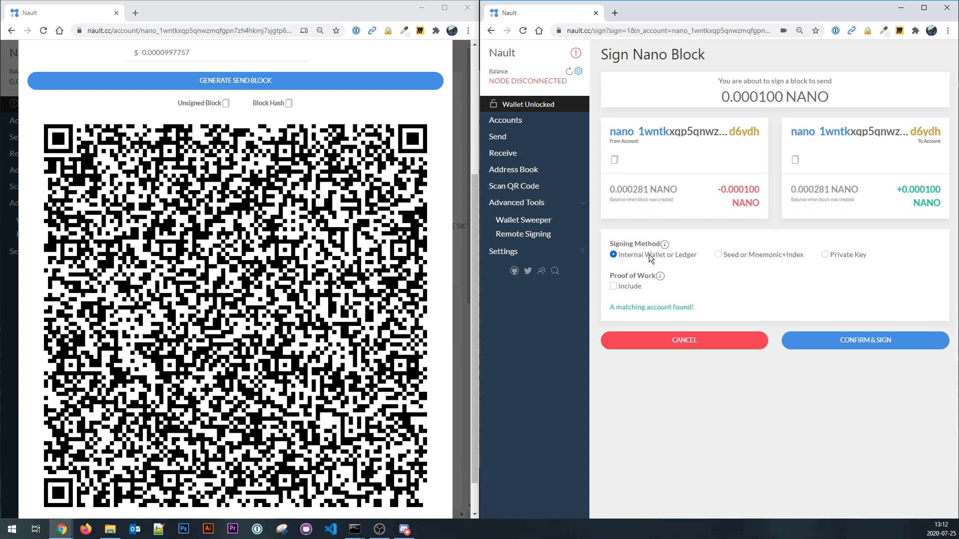
mouse_move(686, 278)
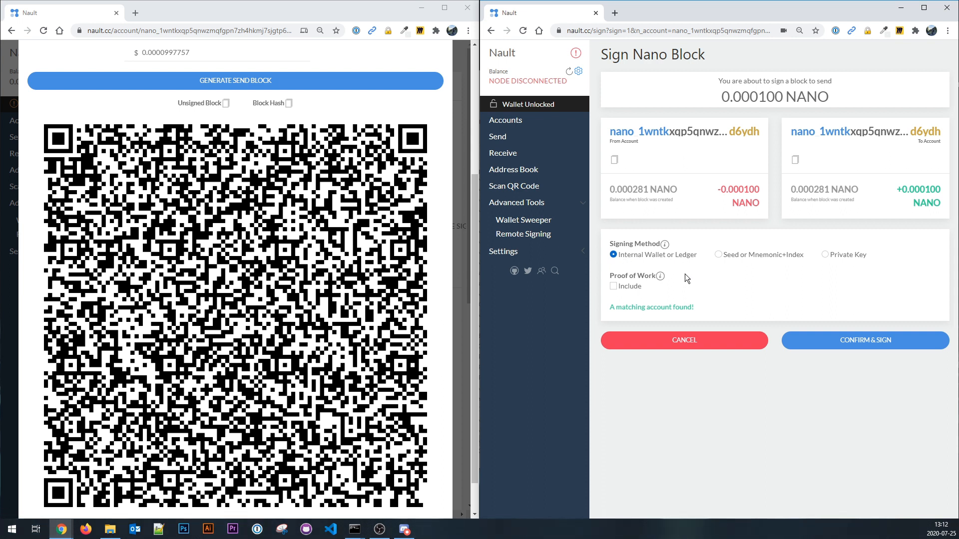
mouse_move(648, 299)
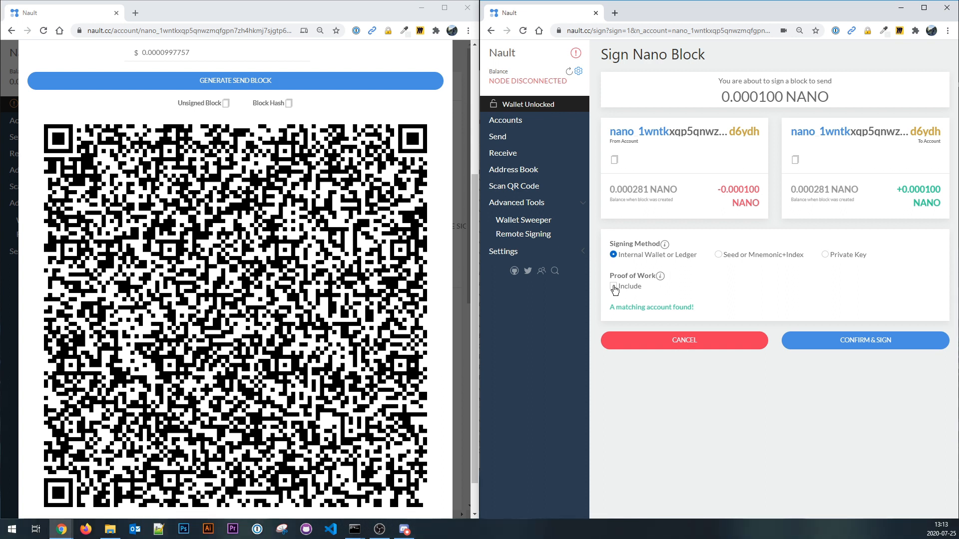
click(614, 286)
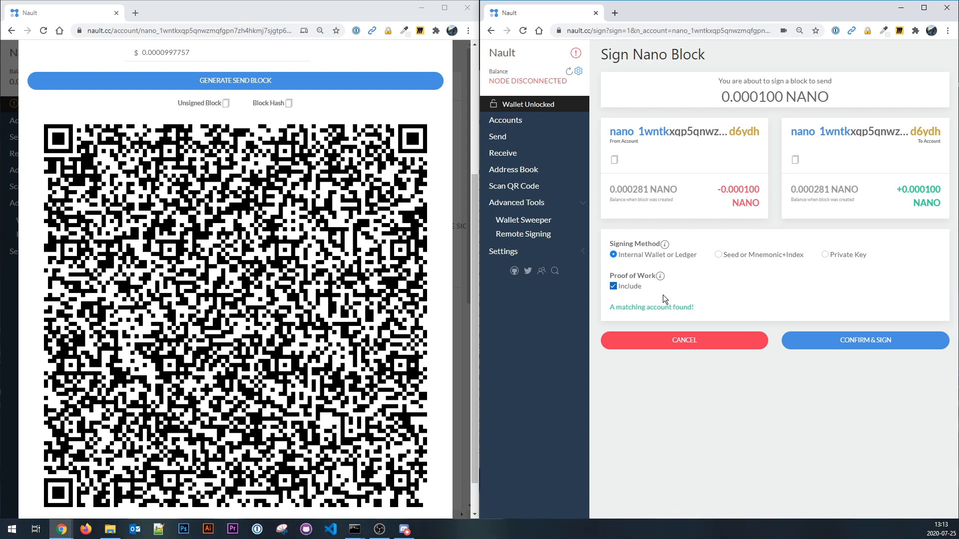
mouse_move(679, 291)
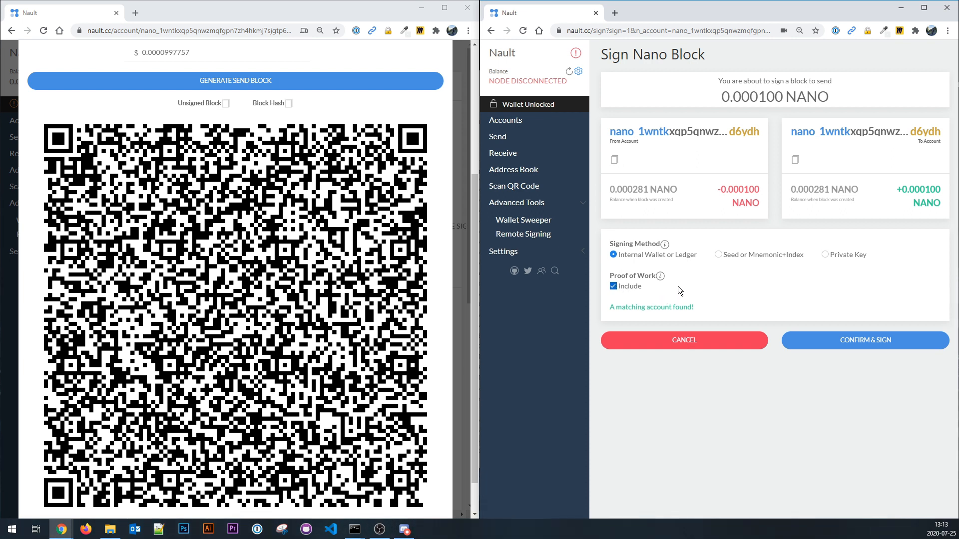
mouse_move(660, 289)
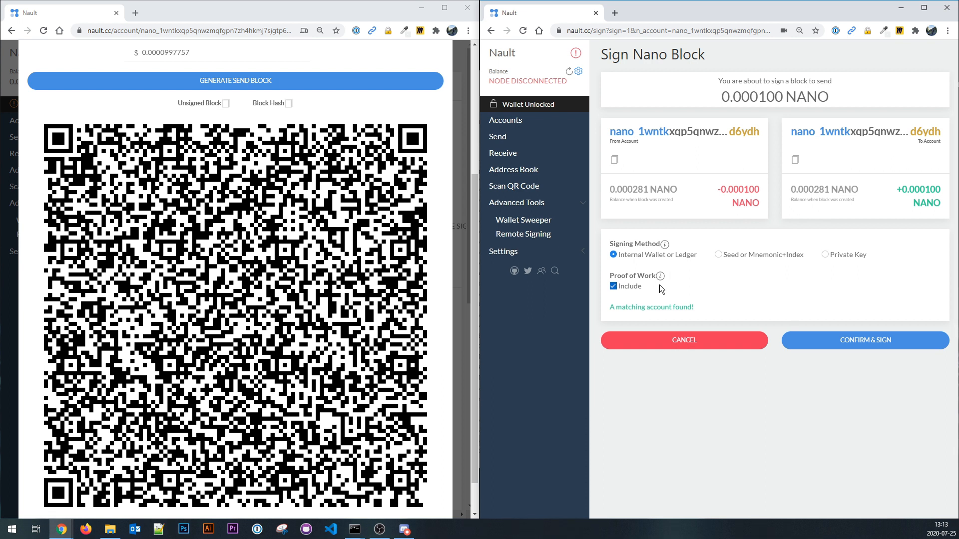
mouse_move(710, 291)
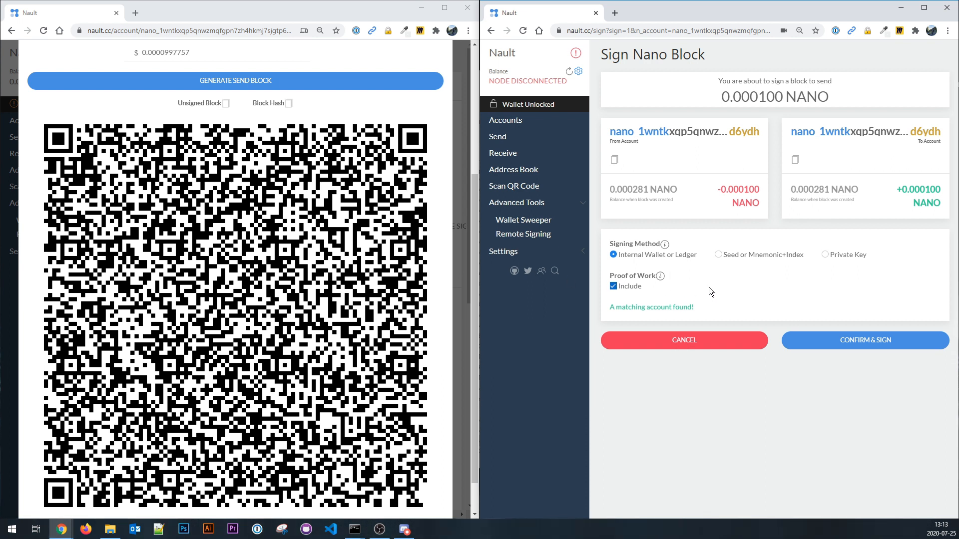
mouse_move(873, 346)
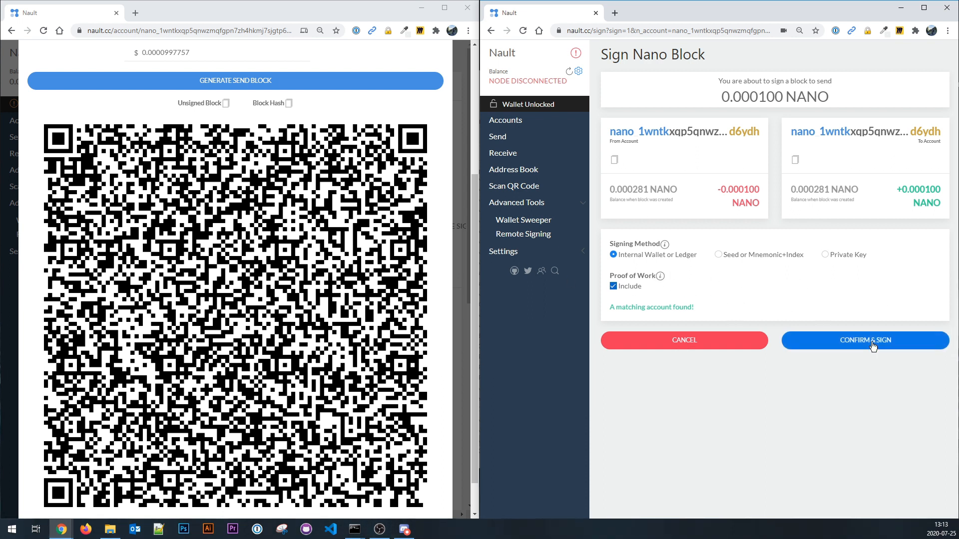
- Confirm & Sign the send block and scroll to its signed-block QR code
click(864, 341)
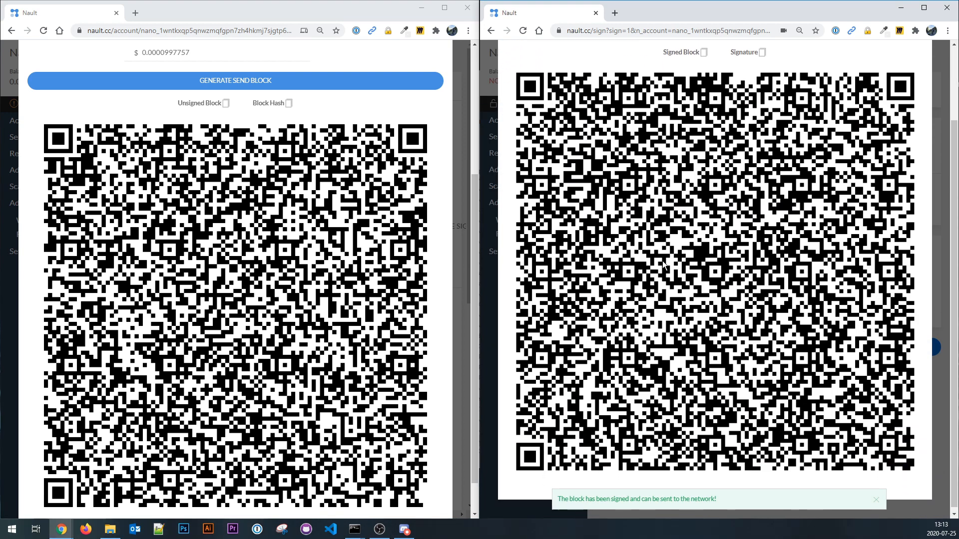
scroll(down, 3)
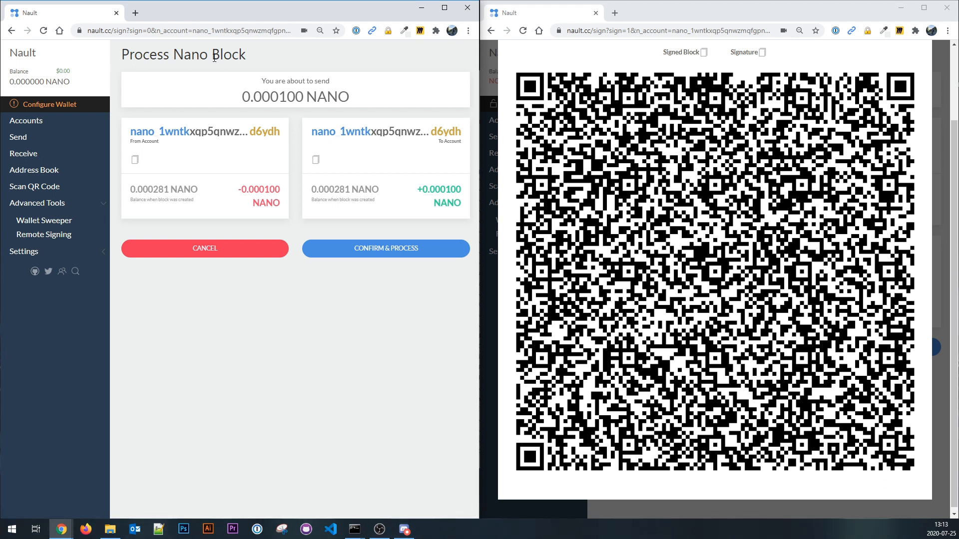
mouse_move(379, 214)
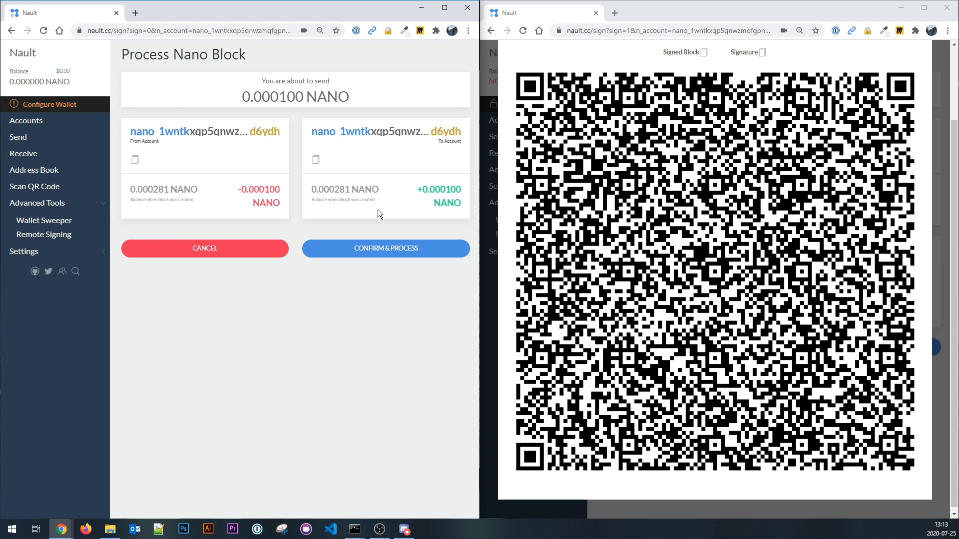
- Process the signed 0.0001 NANO send block, copy its hash, and view account details
click(385, 248)
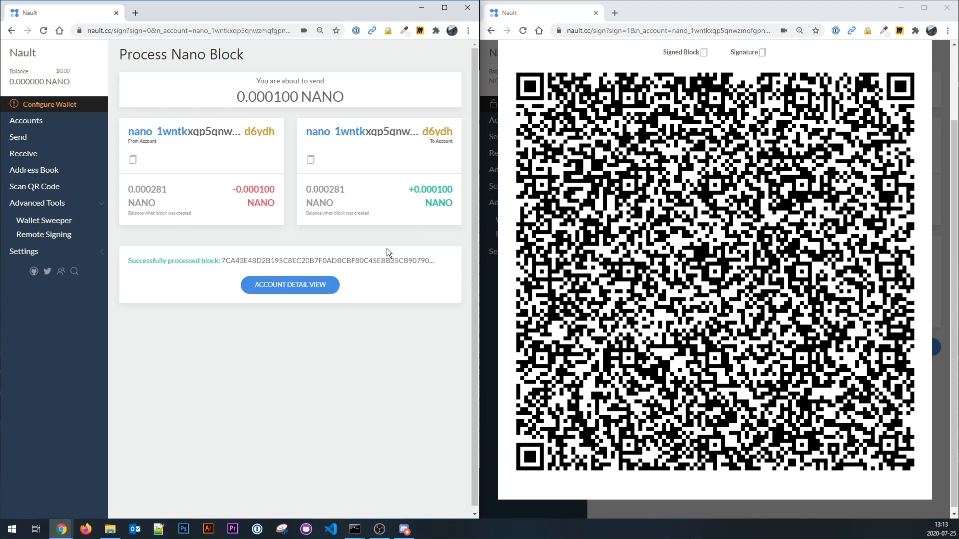
click(294, 278)
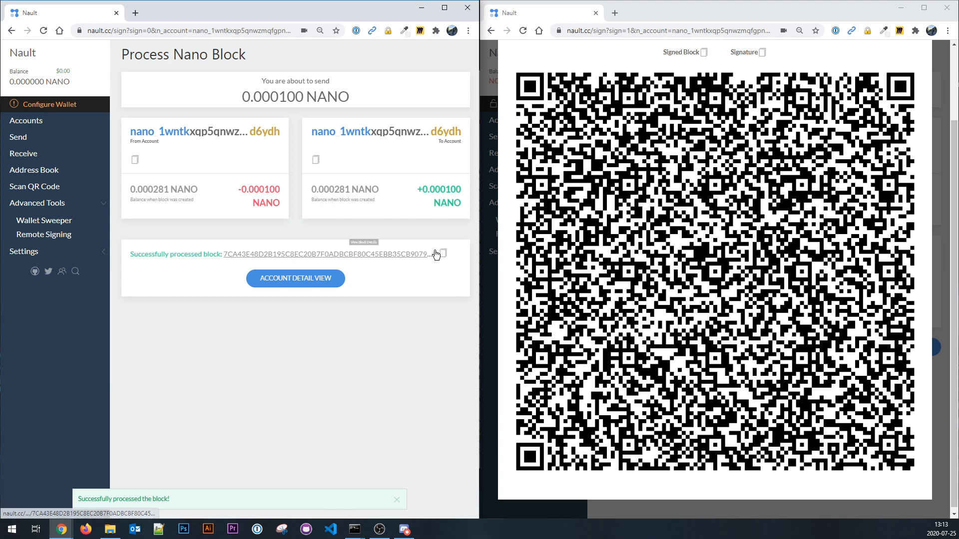
click(442, 253)
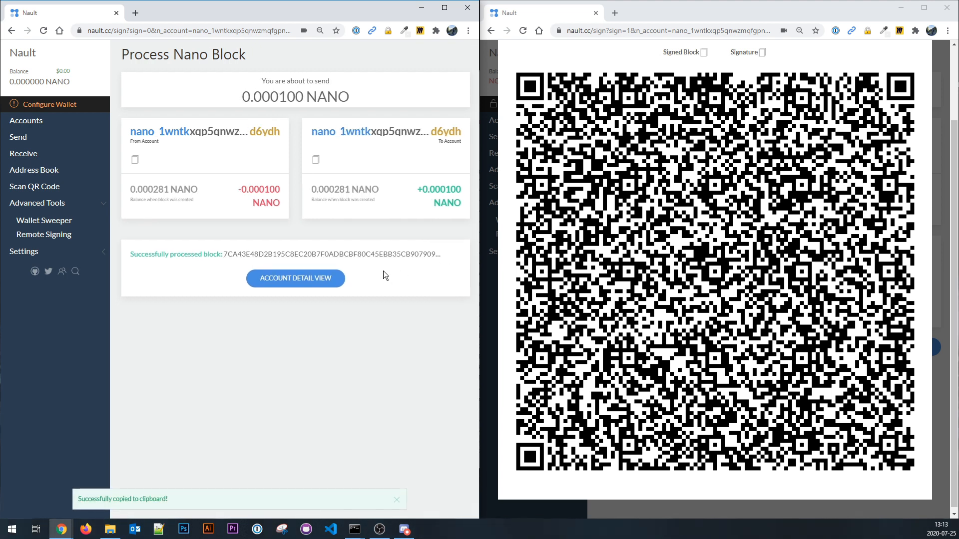
click(295, 278)
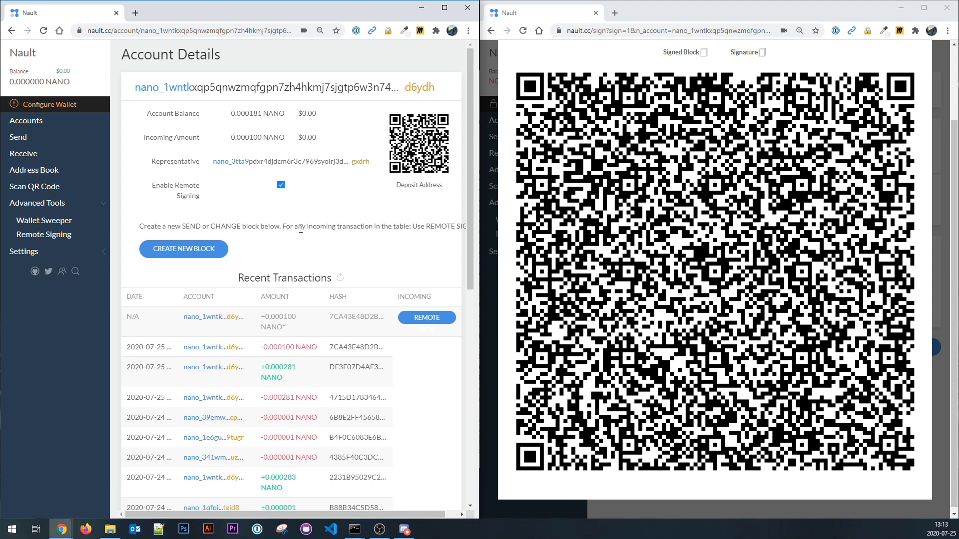
mouse_move(324, 257)
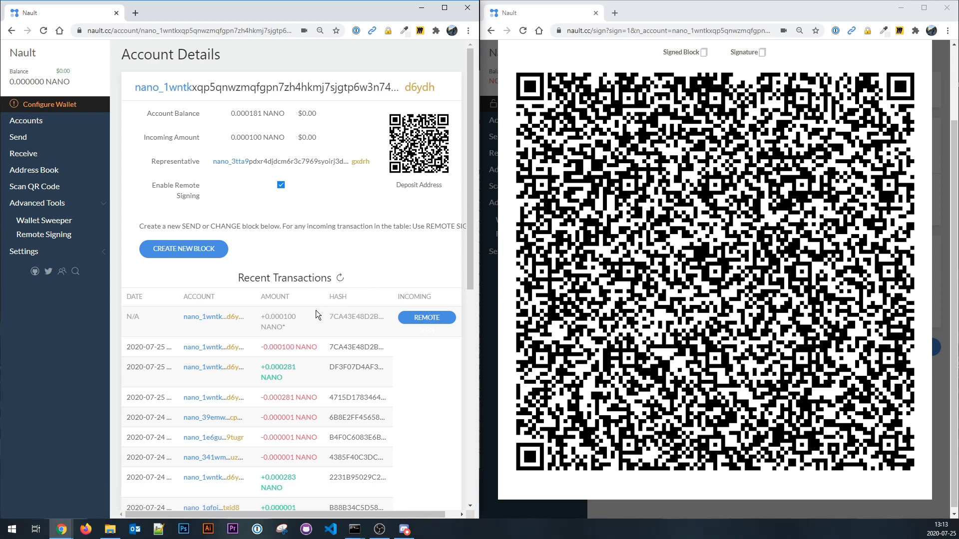
mouse_move(313, 324)
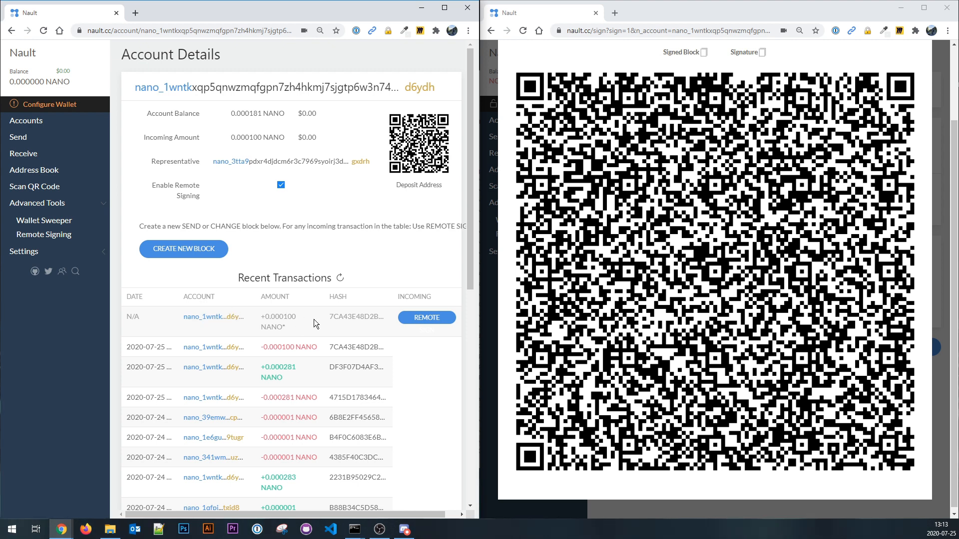
mouse_move(356, 316)
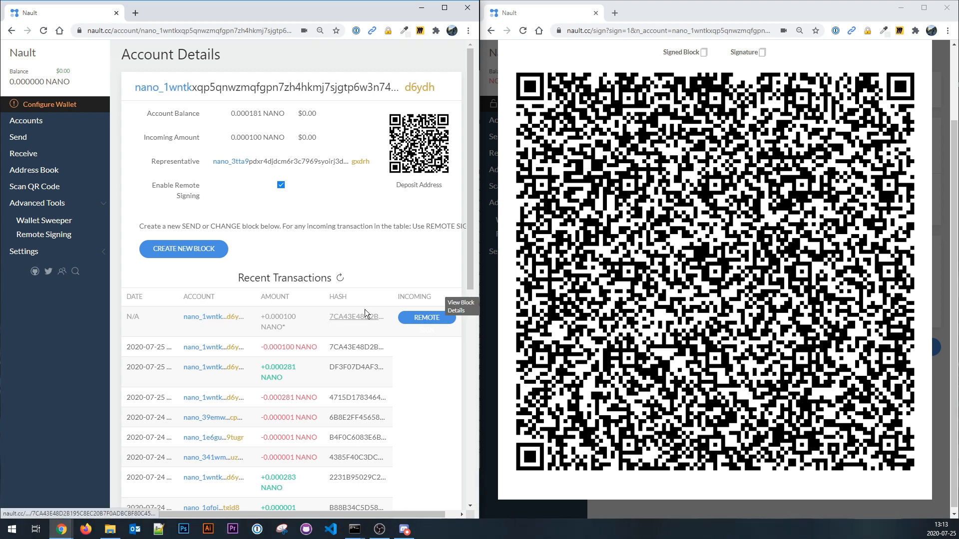
mouse_move(346, 335)
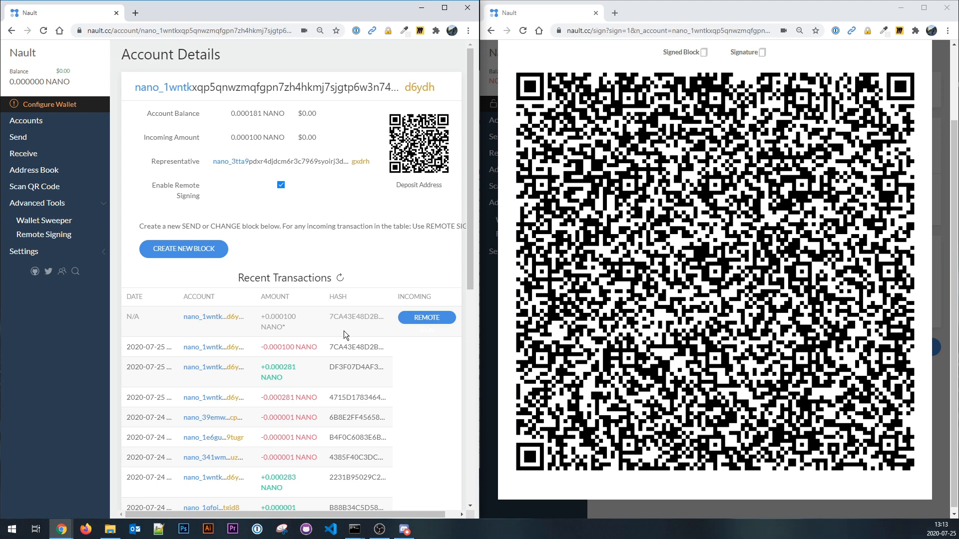
mouse_move(365, 331)
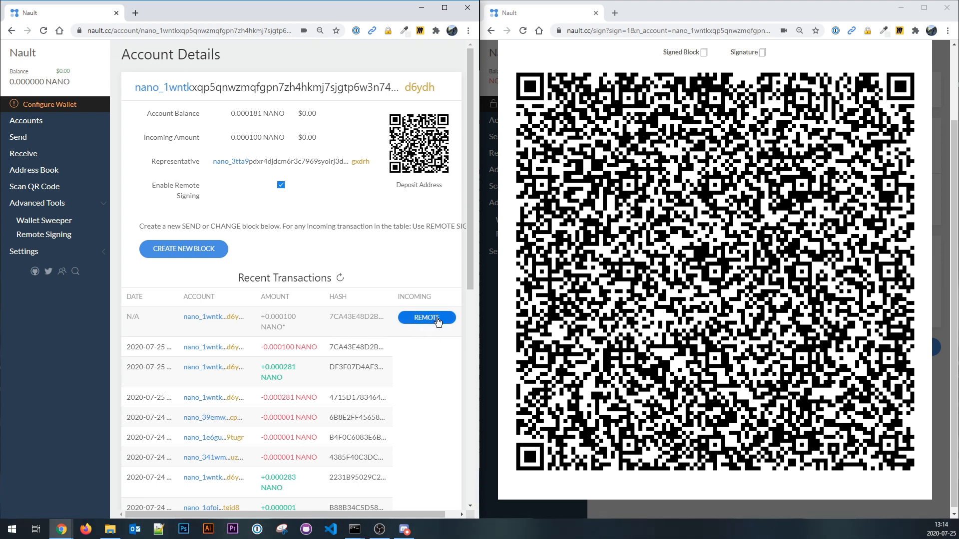
mouse_move(477, 323)
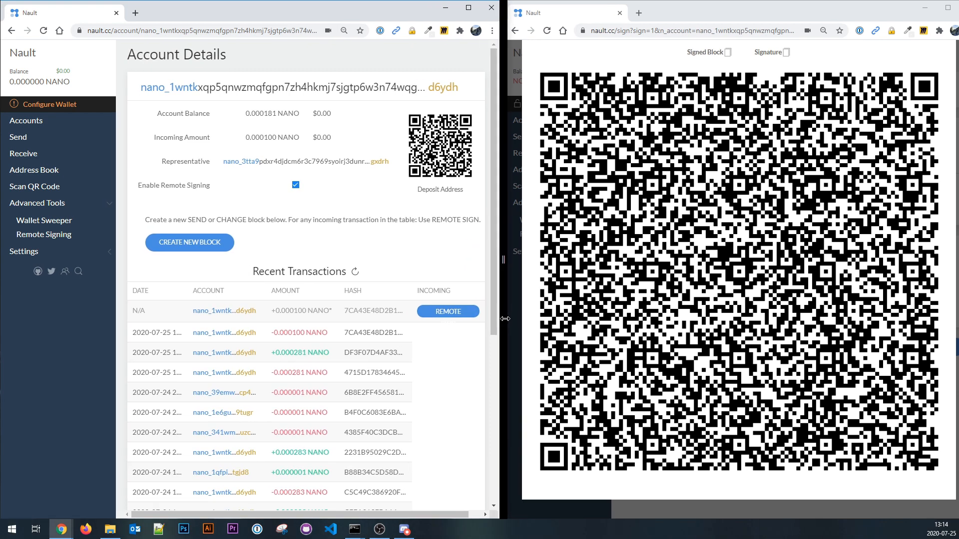
- Create, sign offline and process the receive block for the pending 0.0001 NANO
click(447, 311)
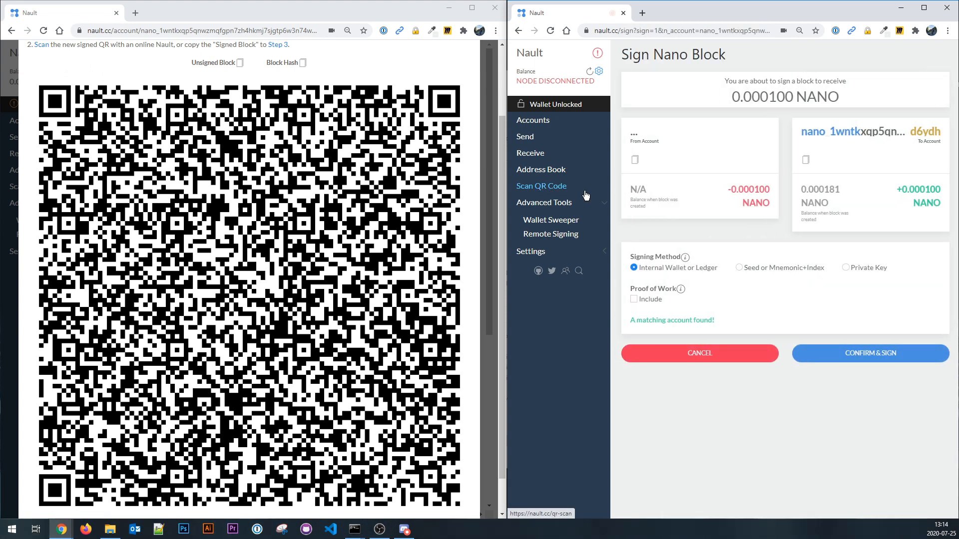
click(870, 354)
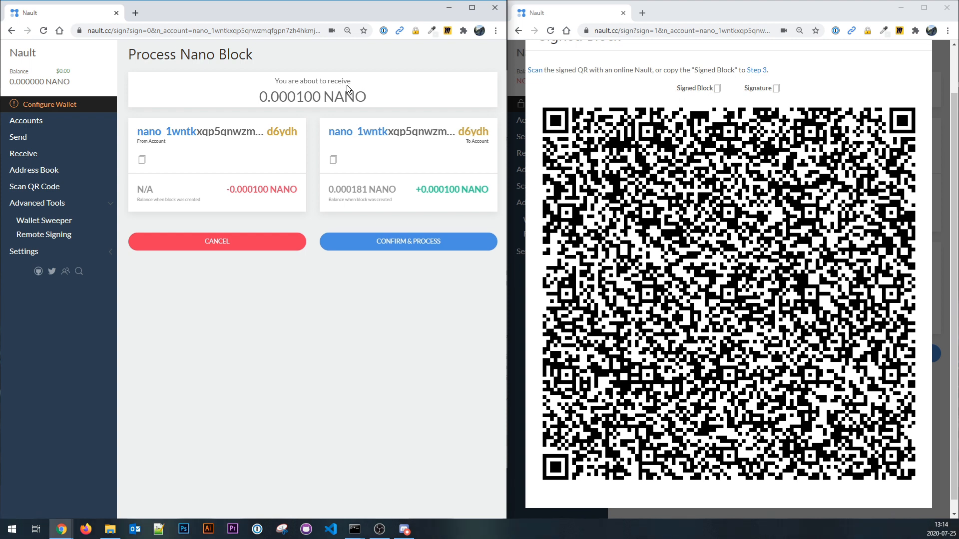
click(408, 240)
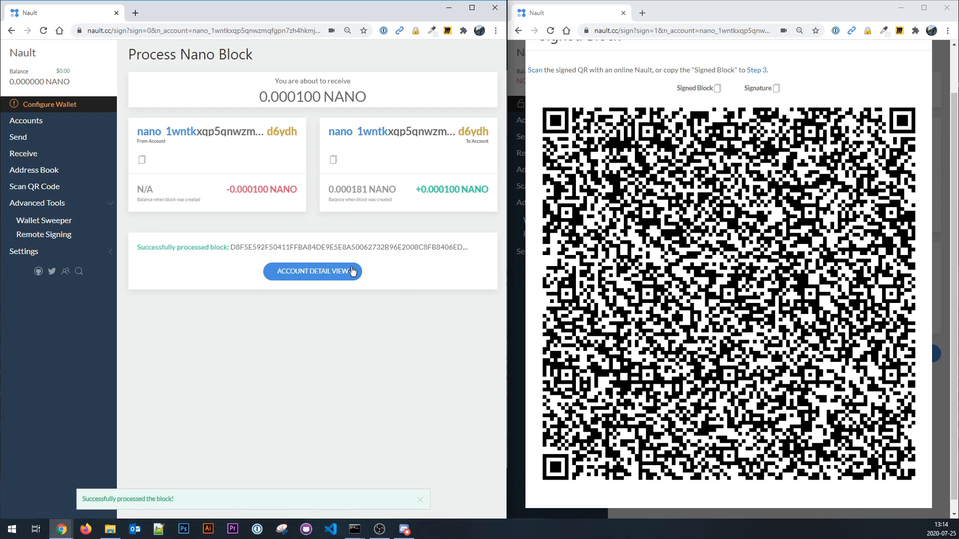
click(312, 270)
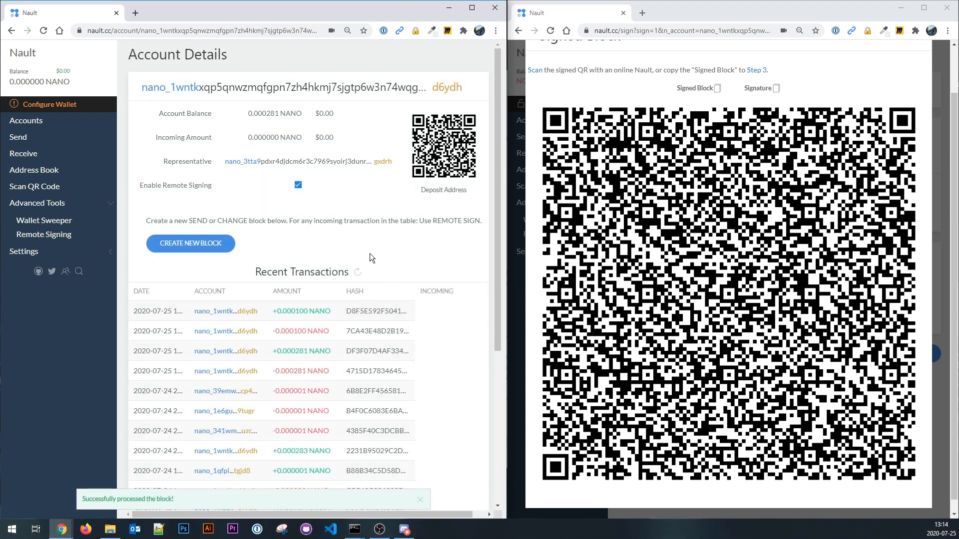
mouse_move(416, 264)
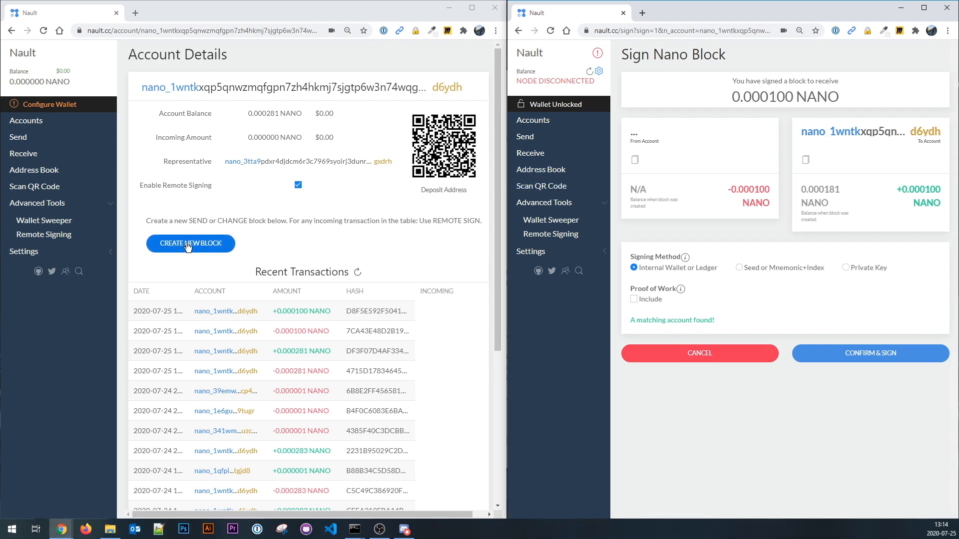
- Generate an unsigned change-representative block to repnode.org and load it offline
click(190, 242)
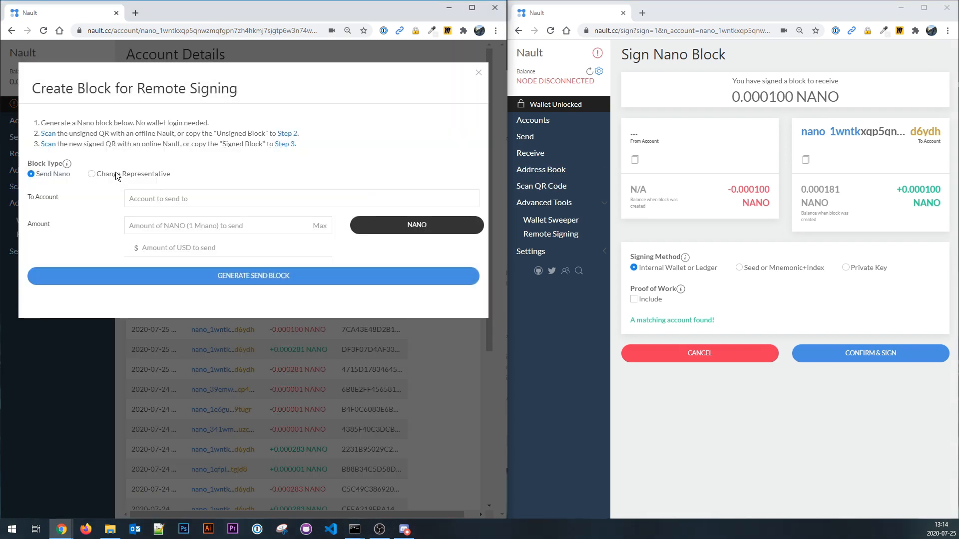
click(91, 174)
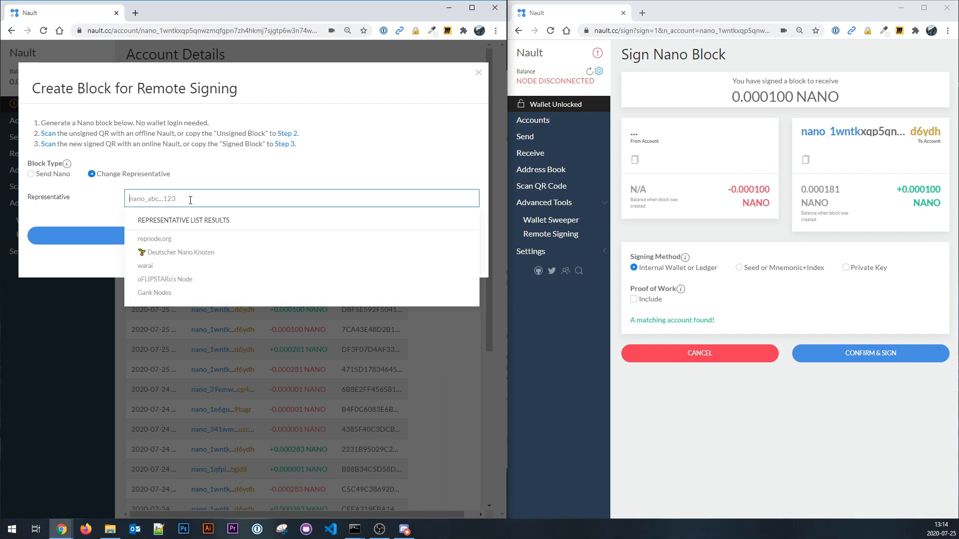
click(154, 239)
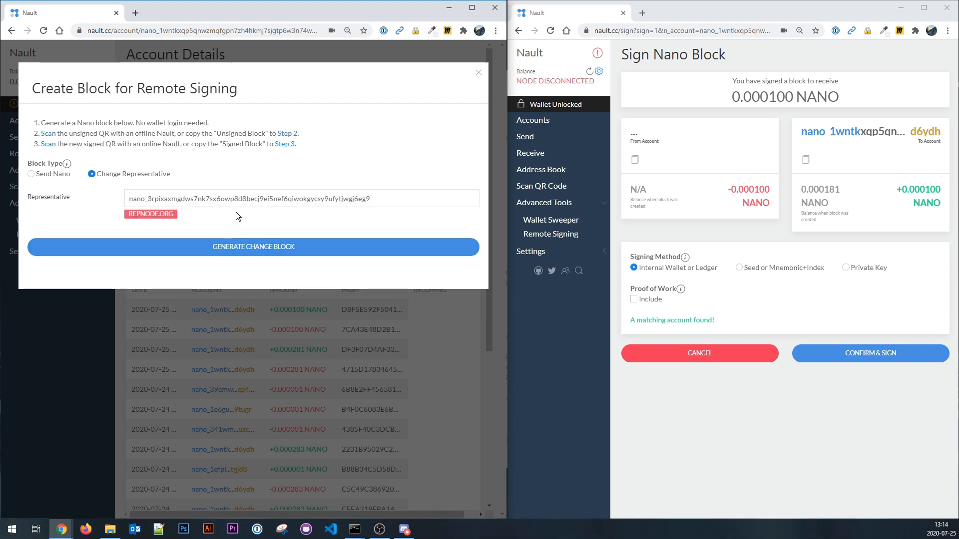
mouse_move(221, 220)
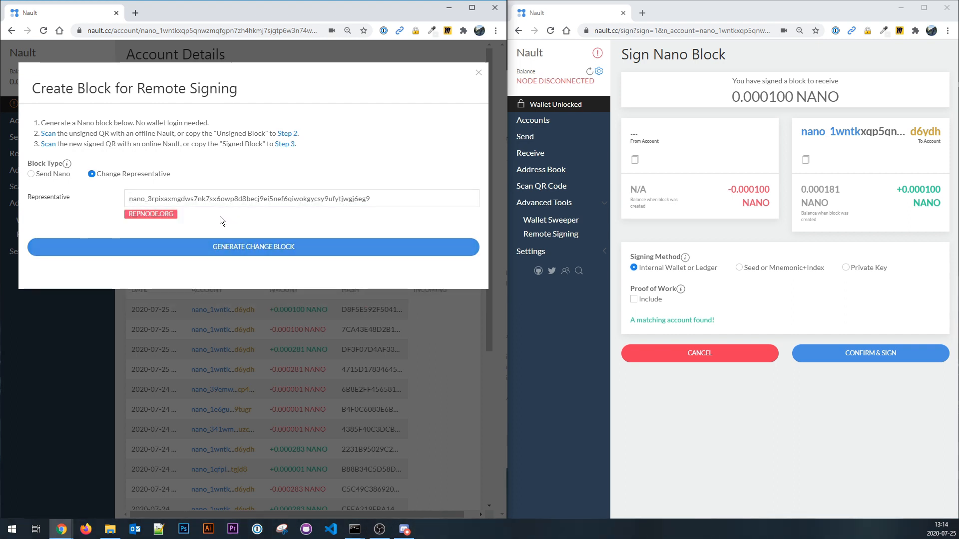
click(252, 246)
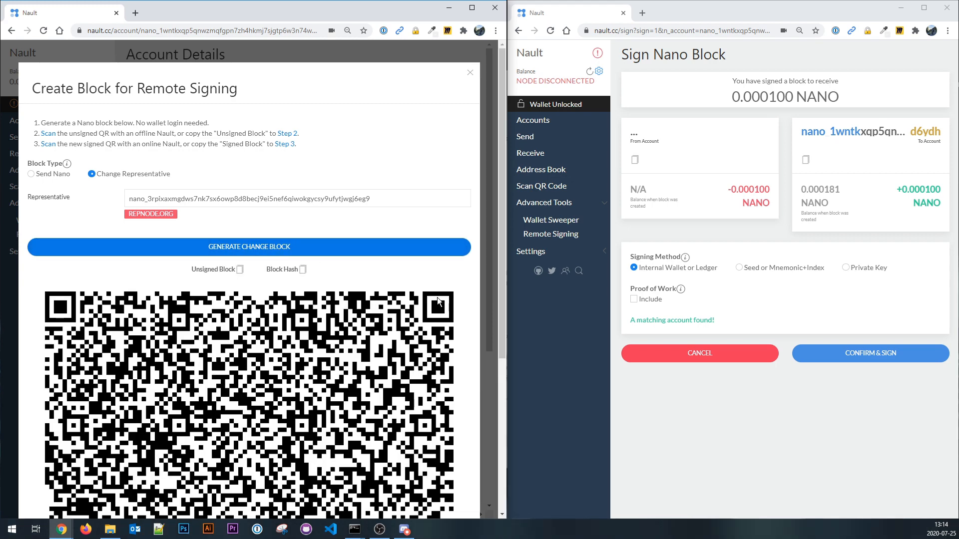
click(540, 186)
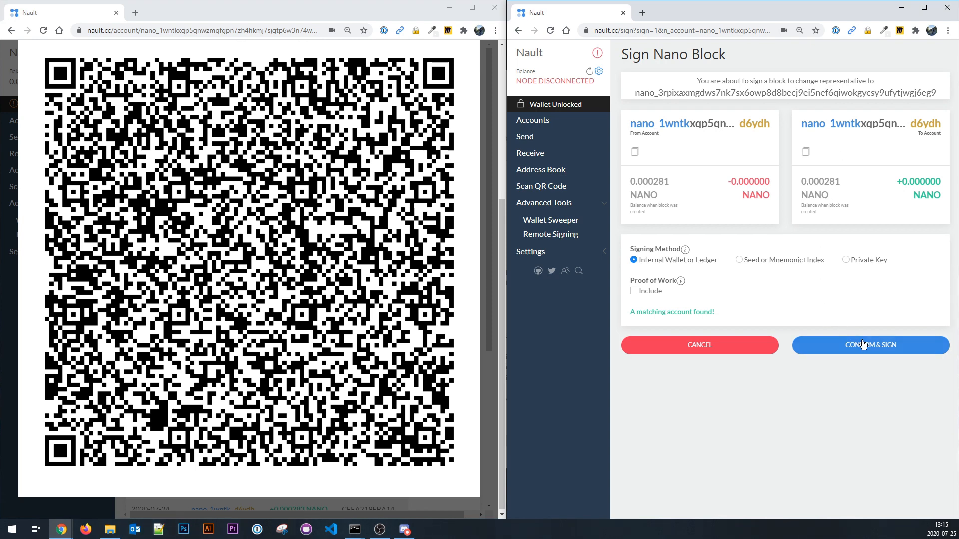
- Sign the change block offline, process it online, and return to account details
click(869, 345)
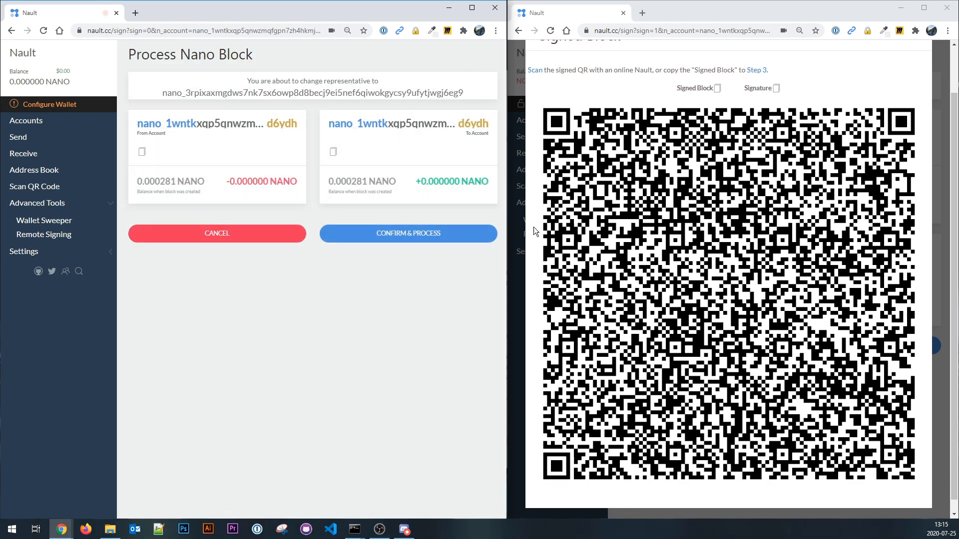
click(407, 234)
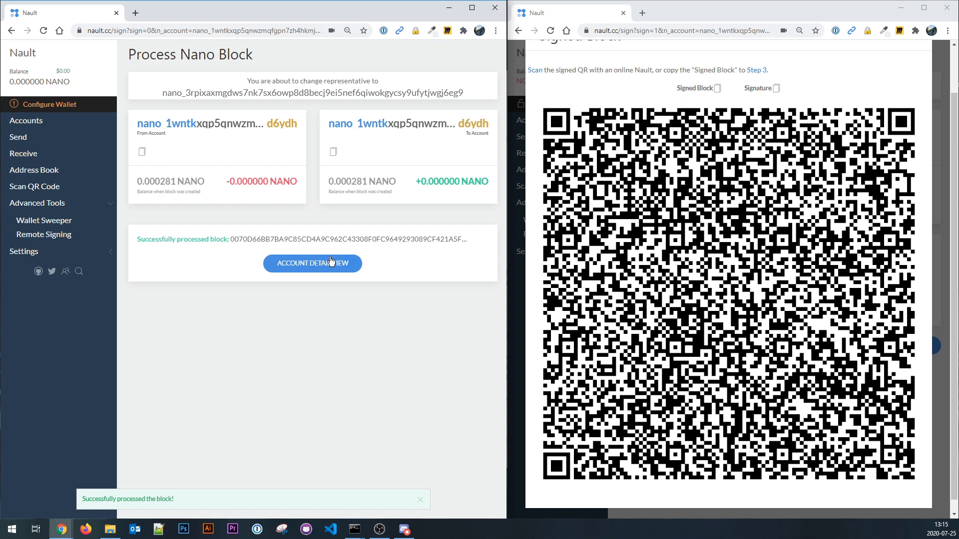
click(311, 264)
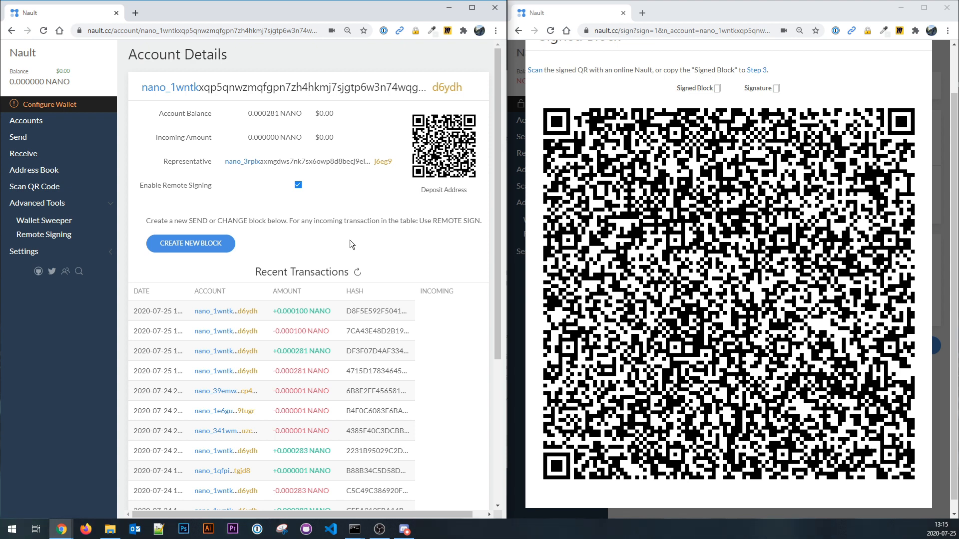
mouse_move(324, 248)
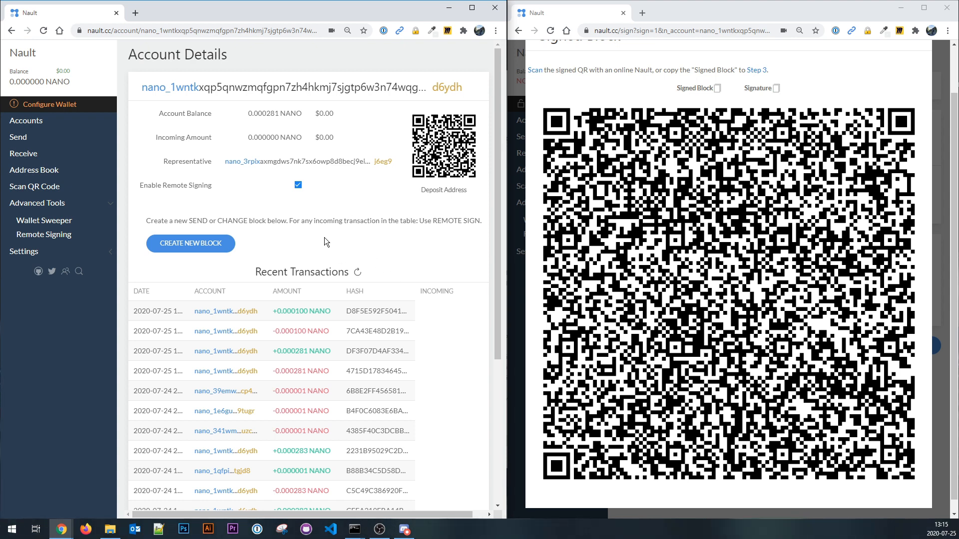
mouse_move(395, 258)
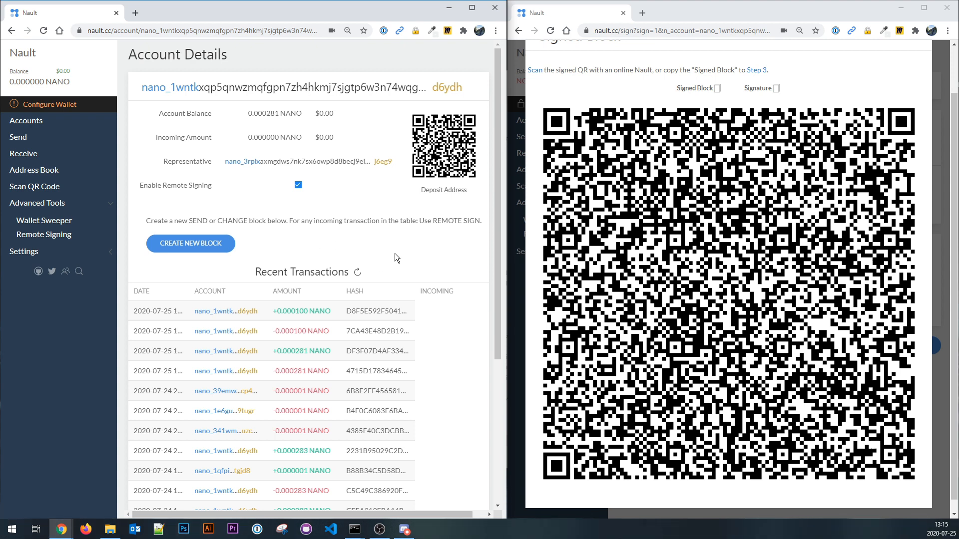
mouse_move(376, 243)
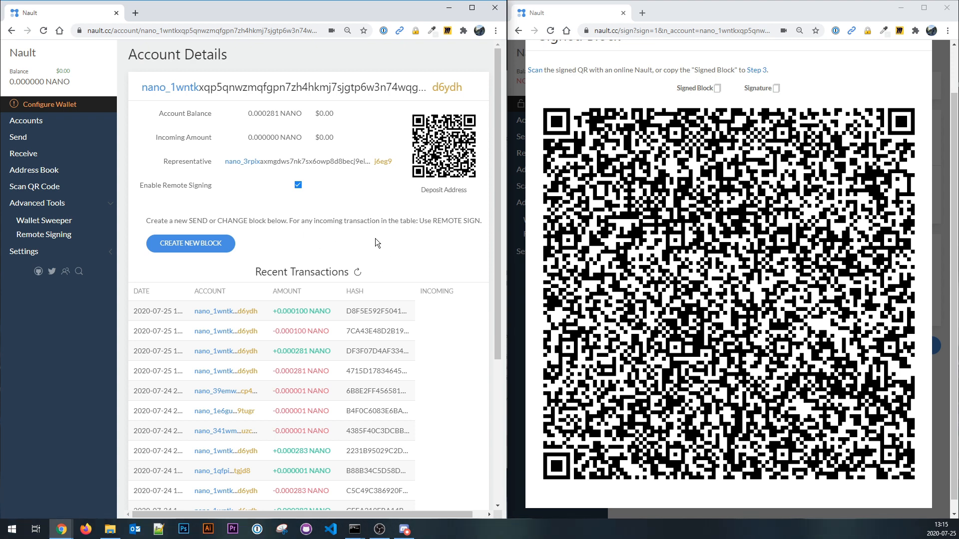